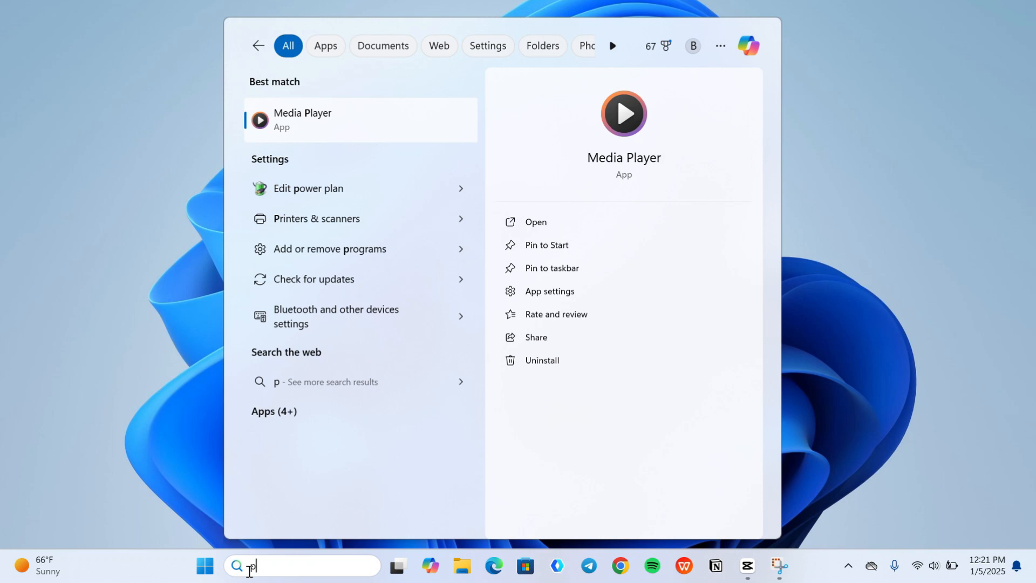
- Search for 'power plan' and open the Balanced plan's Edit Plan Settings page
text(ower plan)
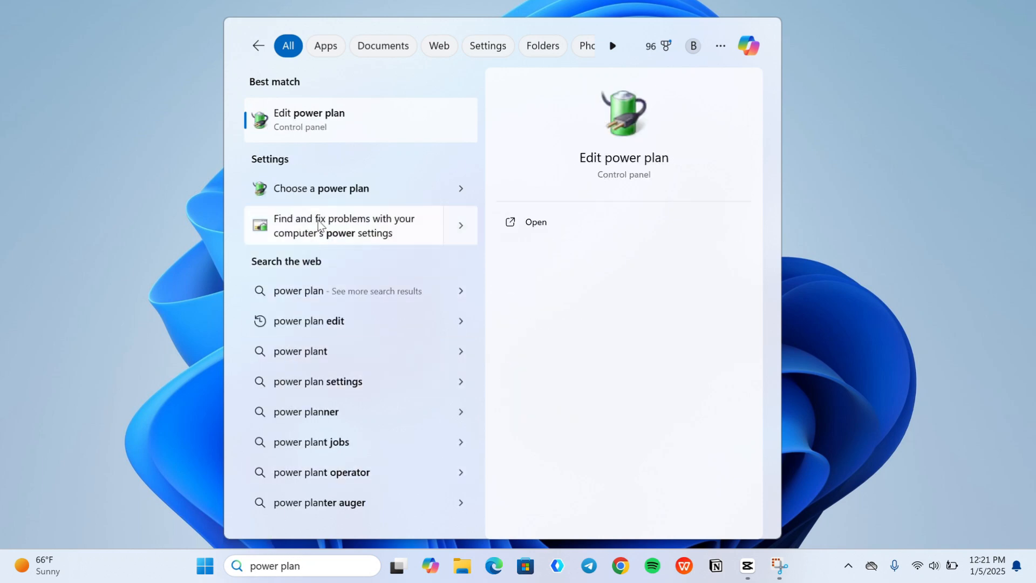
click(535, 221)
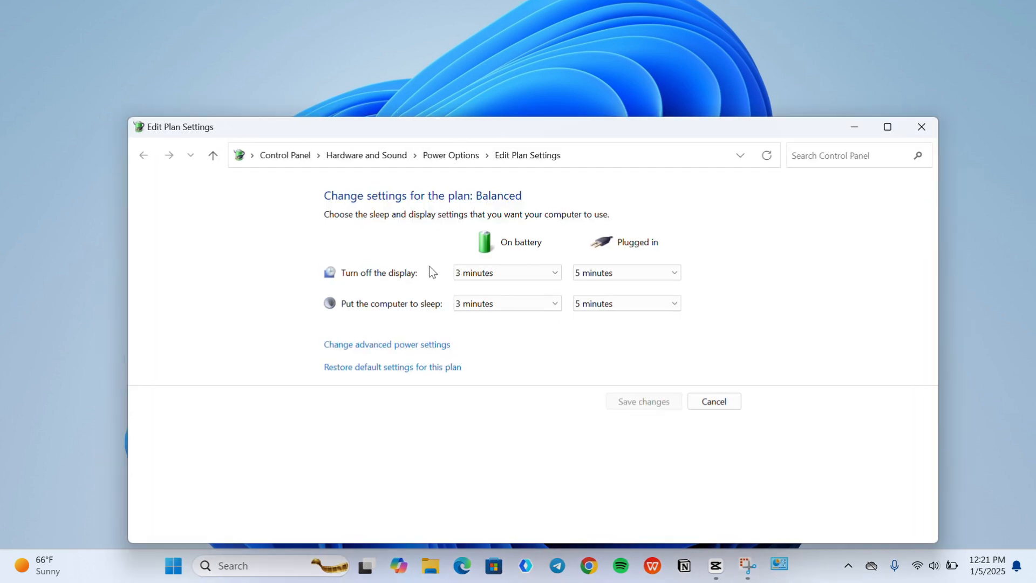
mouse_move(388, 344)
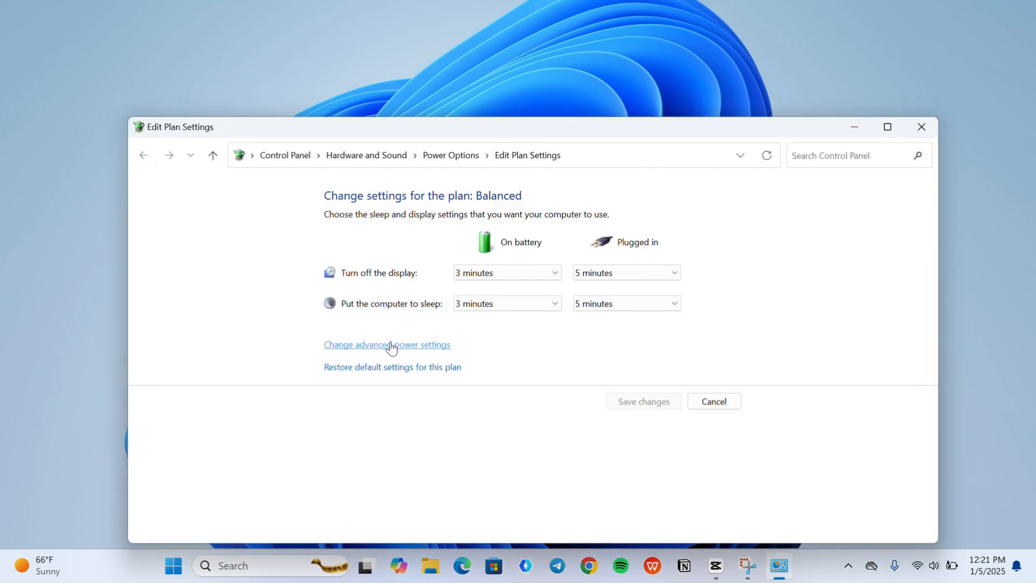
- Set USB selective suspend to Disabled on battery and plugged in, then launch Device Manager
click(386, 344)
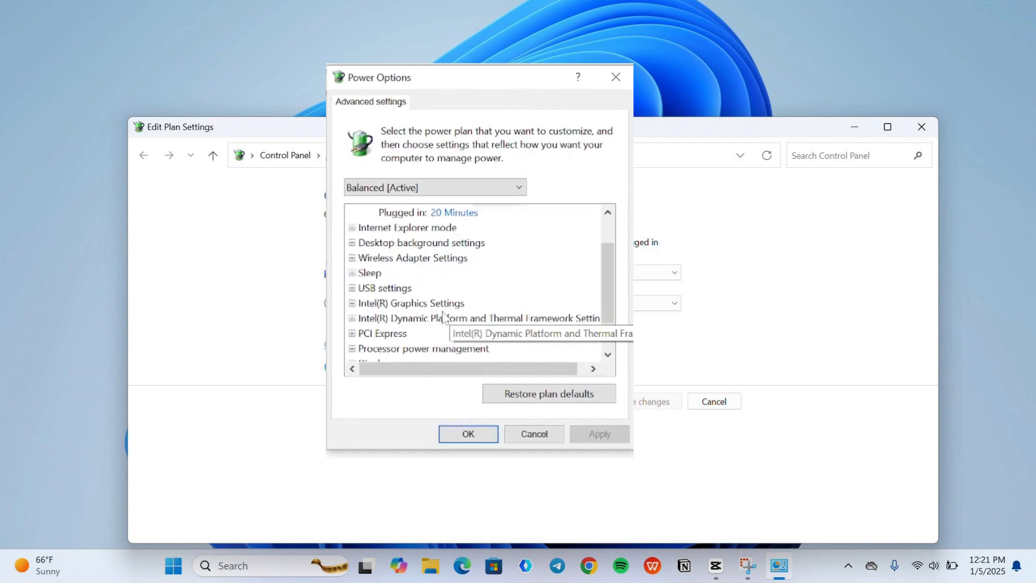
click(353, 288)
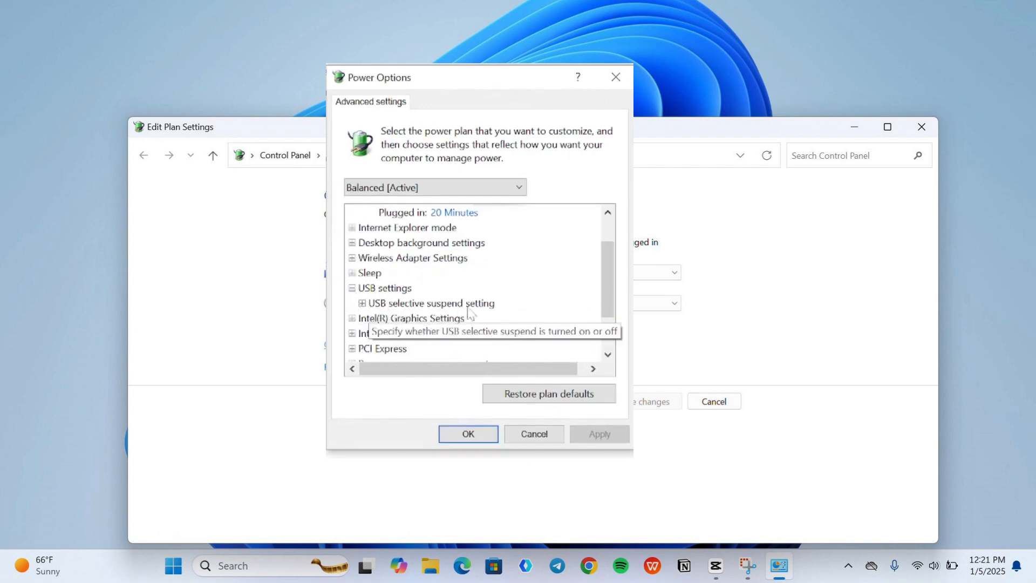
click(360, 302)
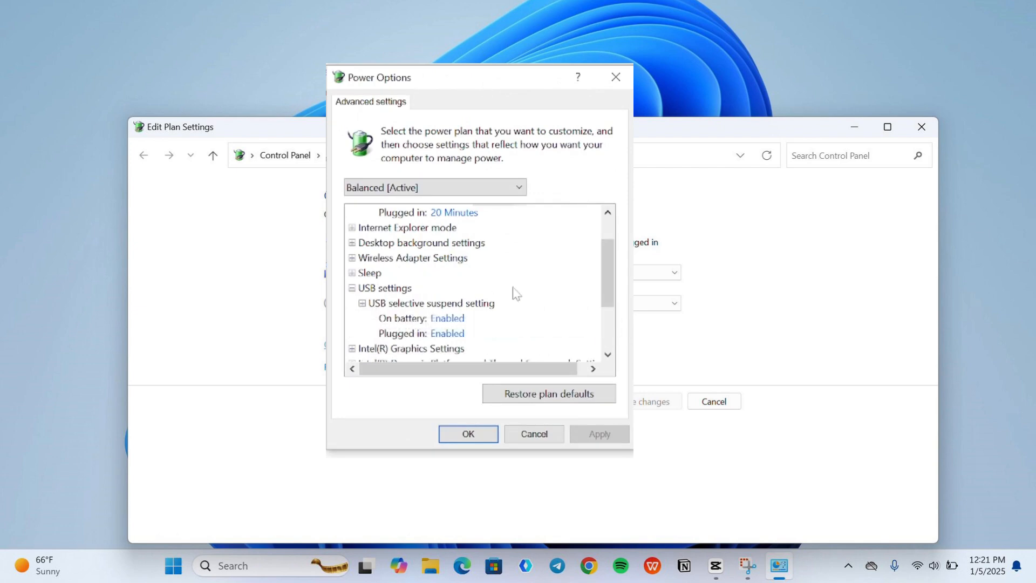
scroll(down, 3)
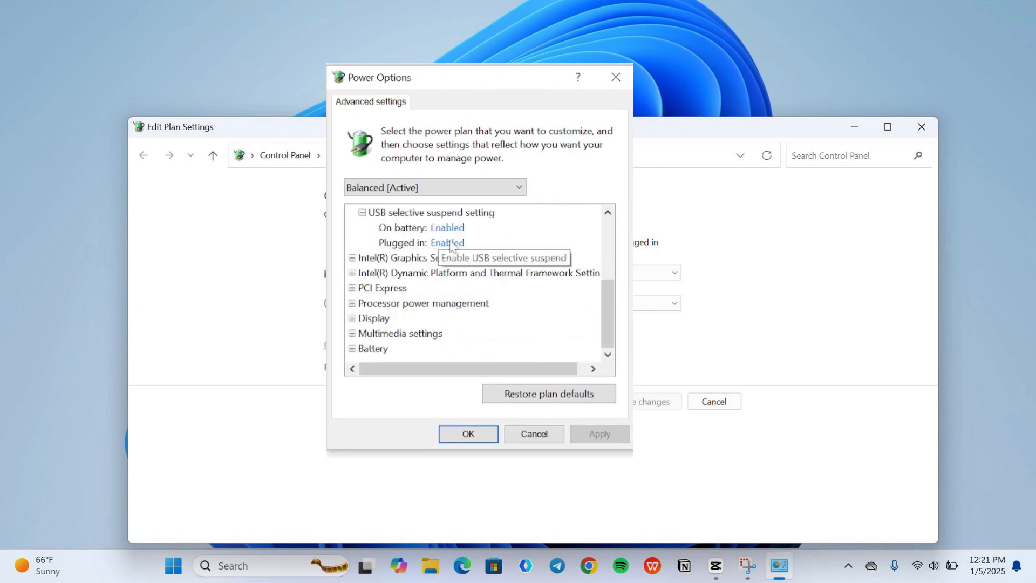
click(453, 227)
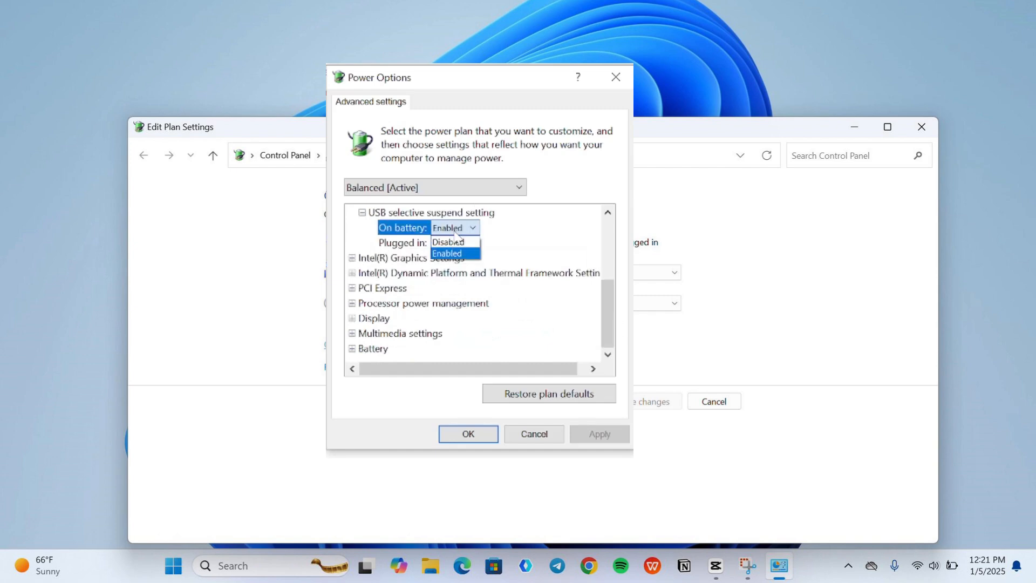
click(448, 242)
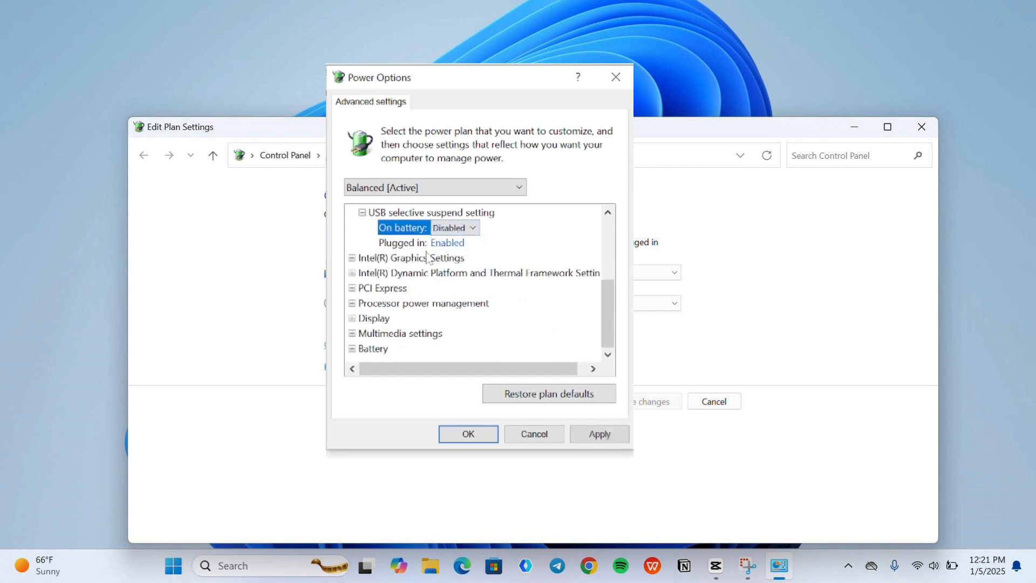
click(454, 242)
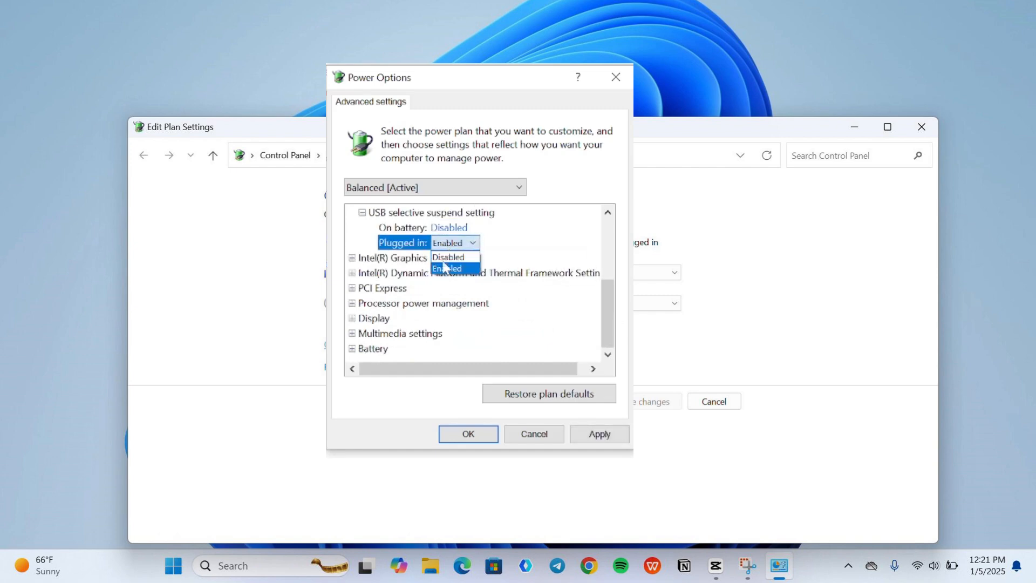
click(449, 256)
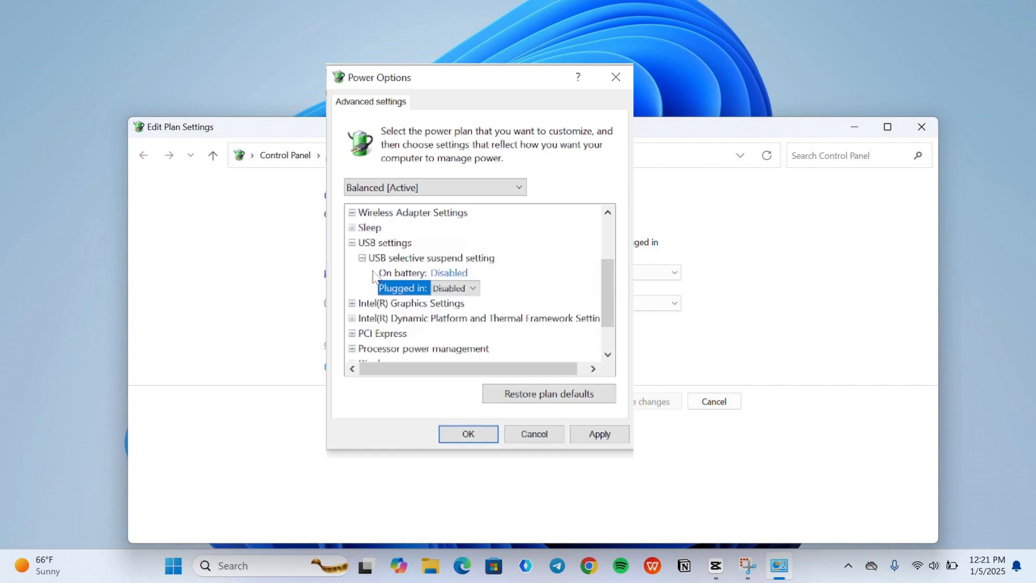
mouse_move(442, 306)
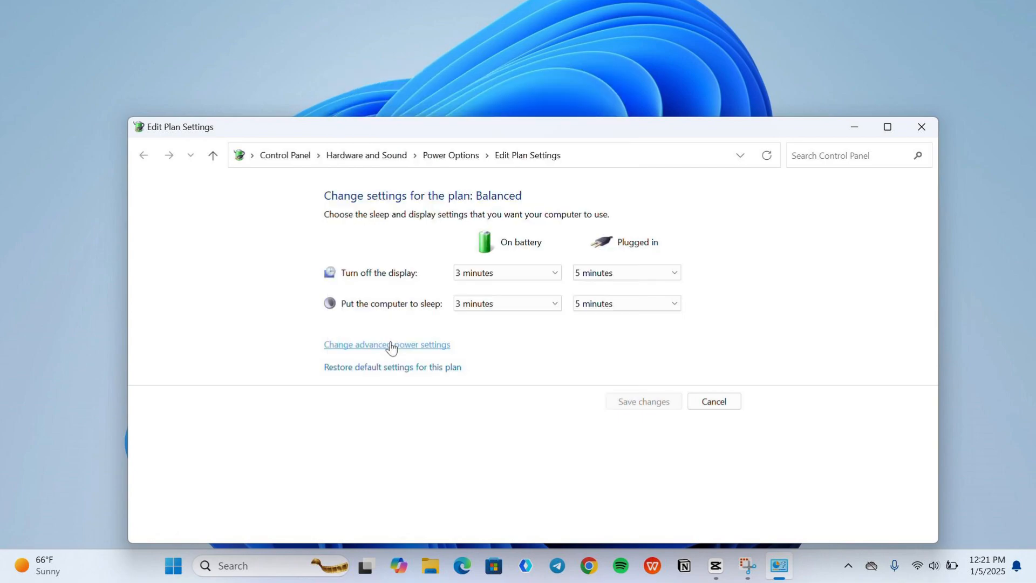
right_click(236, 566)
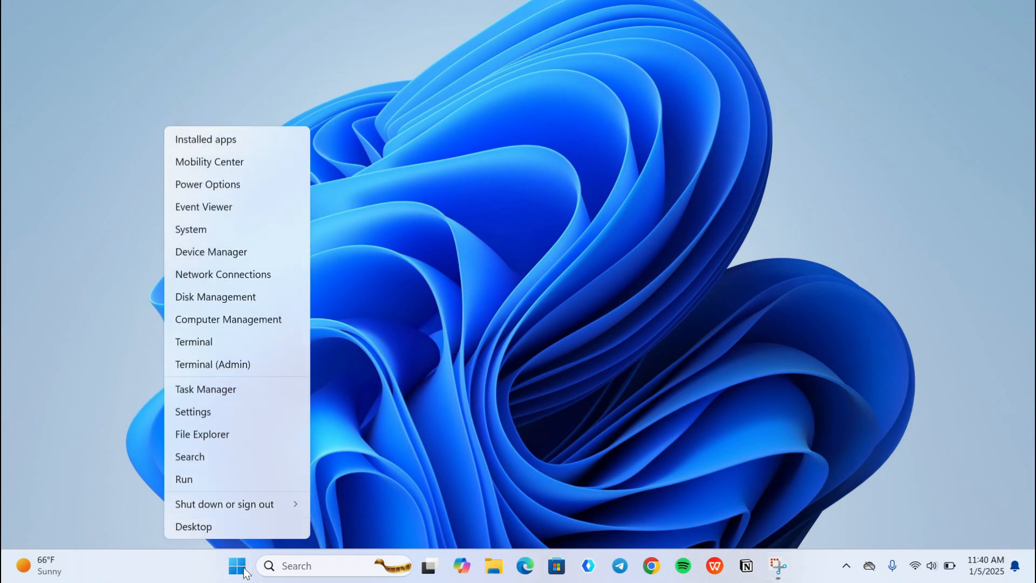
mouse_move(201, 229)
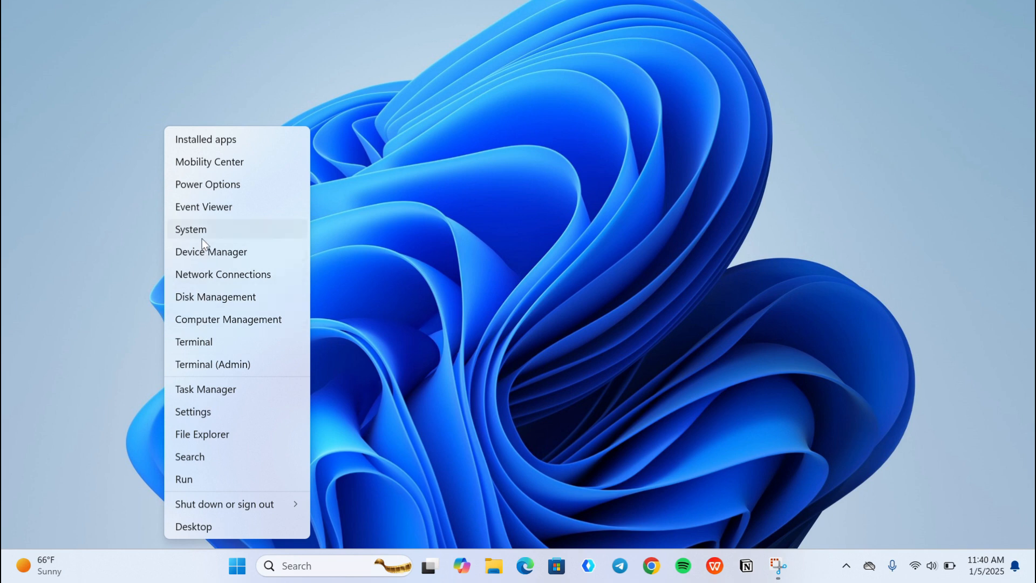
click(211, 252)
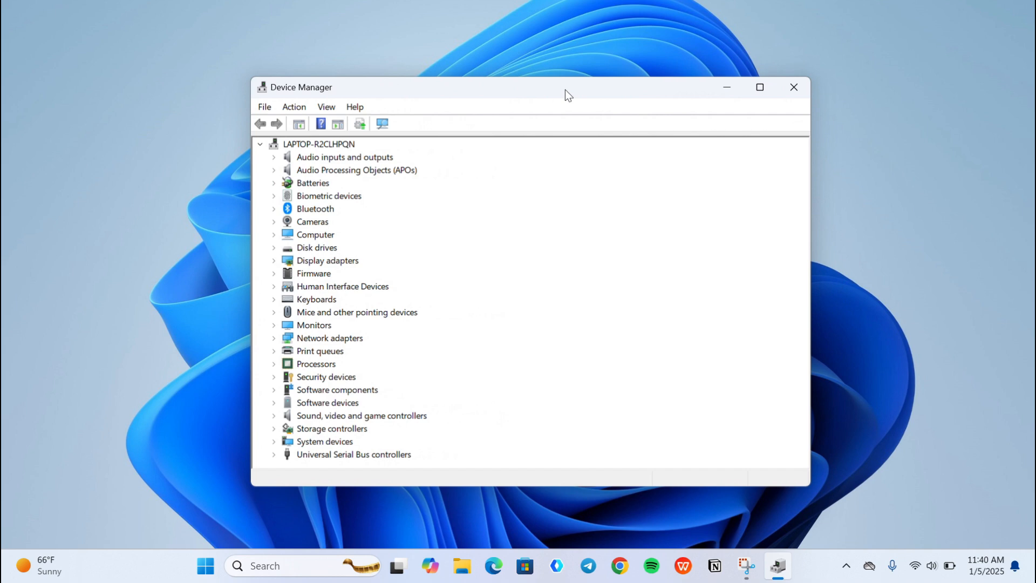
mouse_move(311, 249)
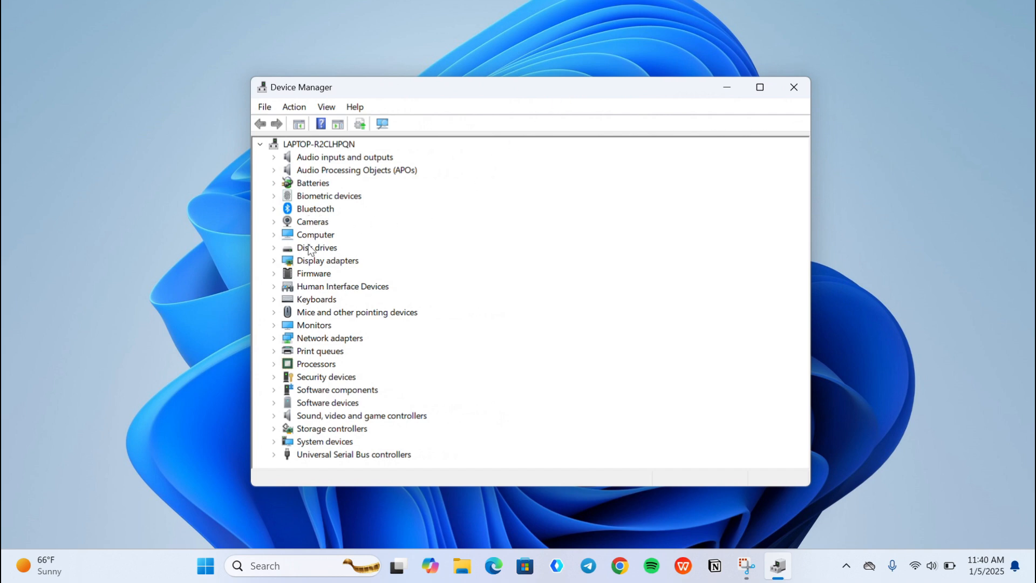
- Expand Universal Serial Bus controllers and select both USB Root Hub (USB 3.0) entries
click(274, 454)
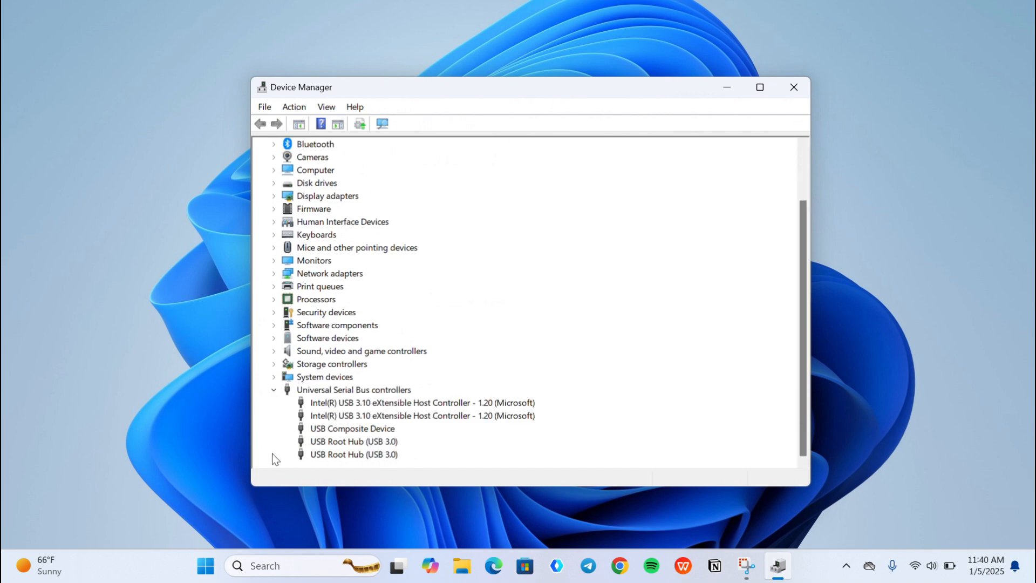
click(353, 441)
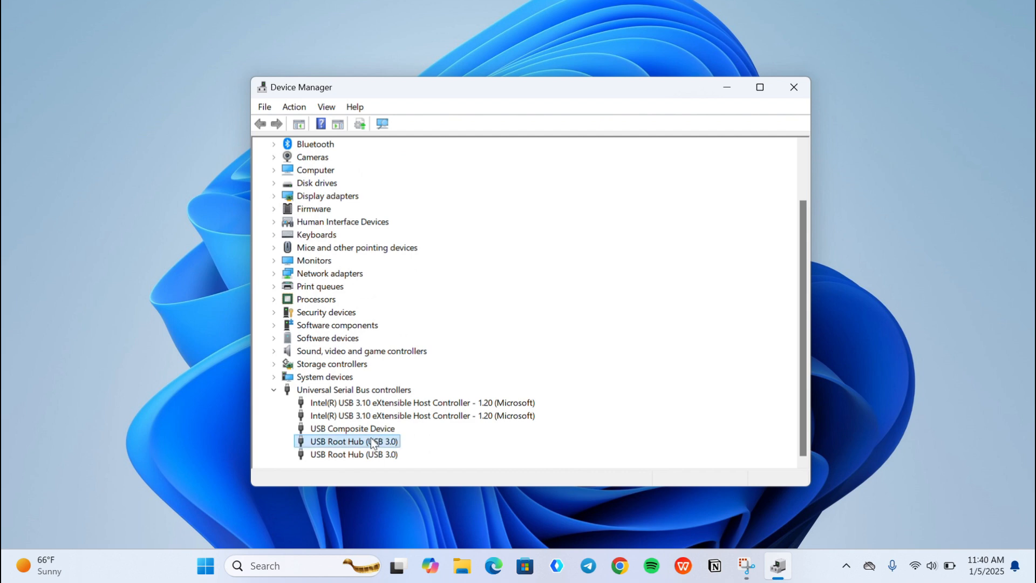
click(353, 454)
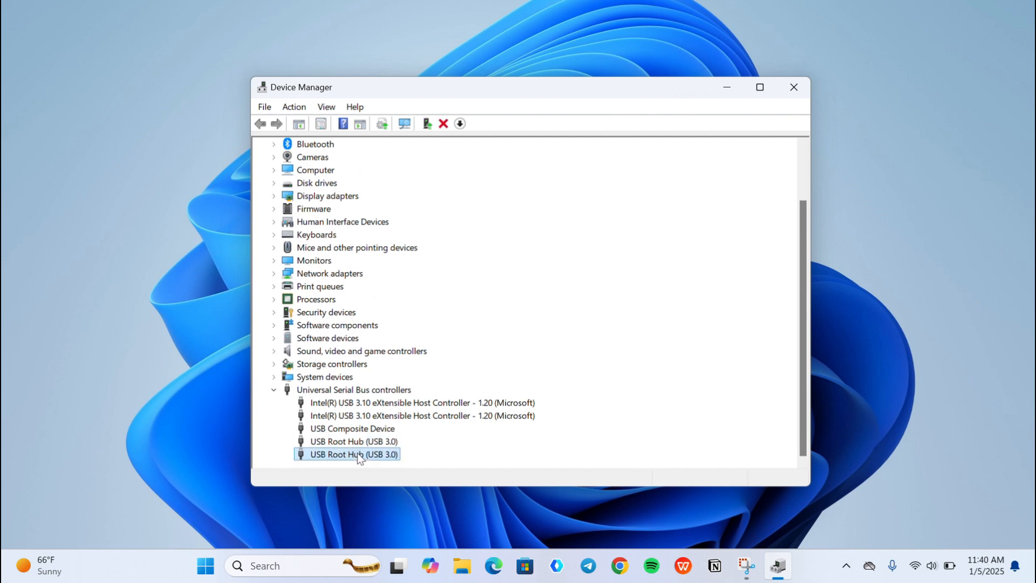
right_click(353, 441)
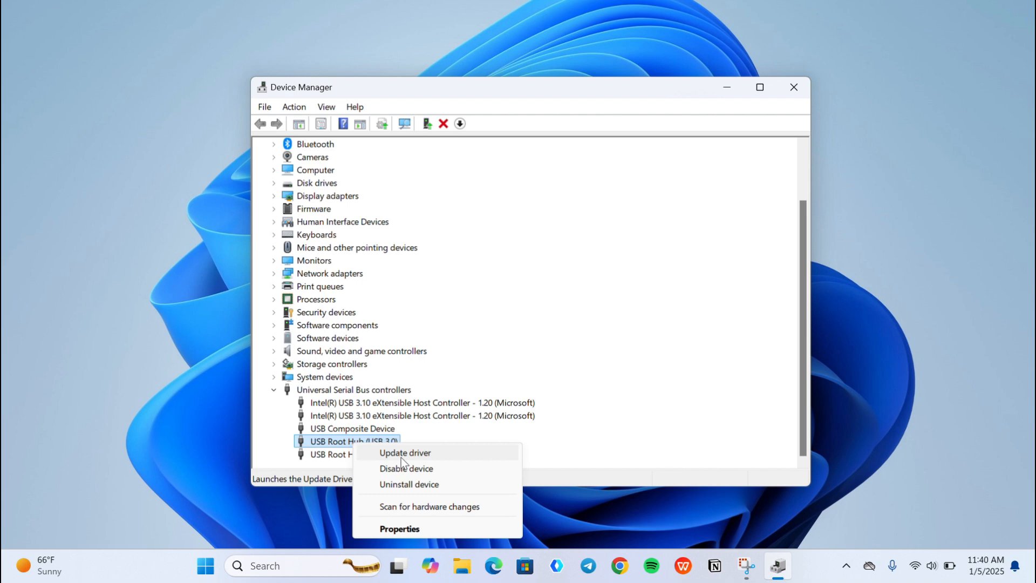
click(404, 453)
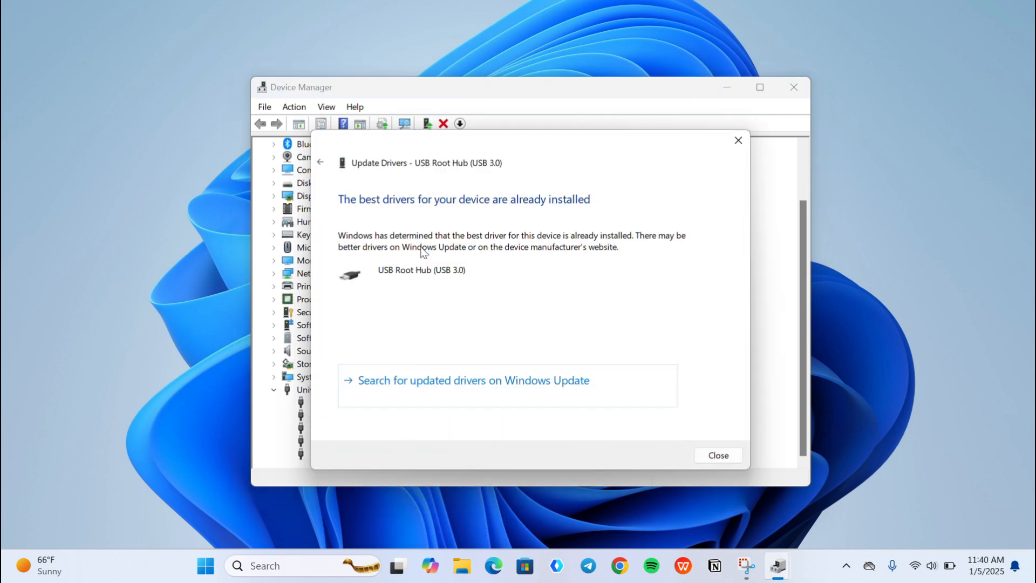
mouse_move(485, 207)
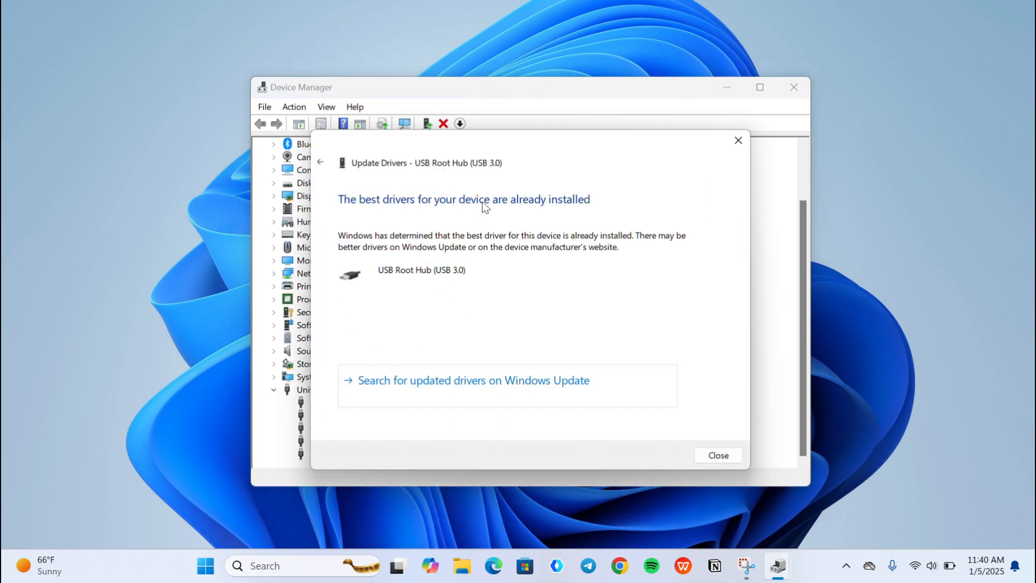
click(717, 455)
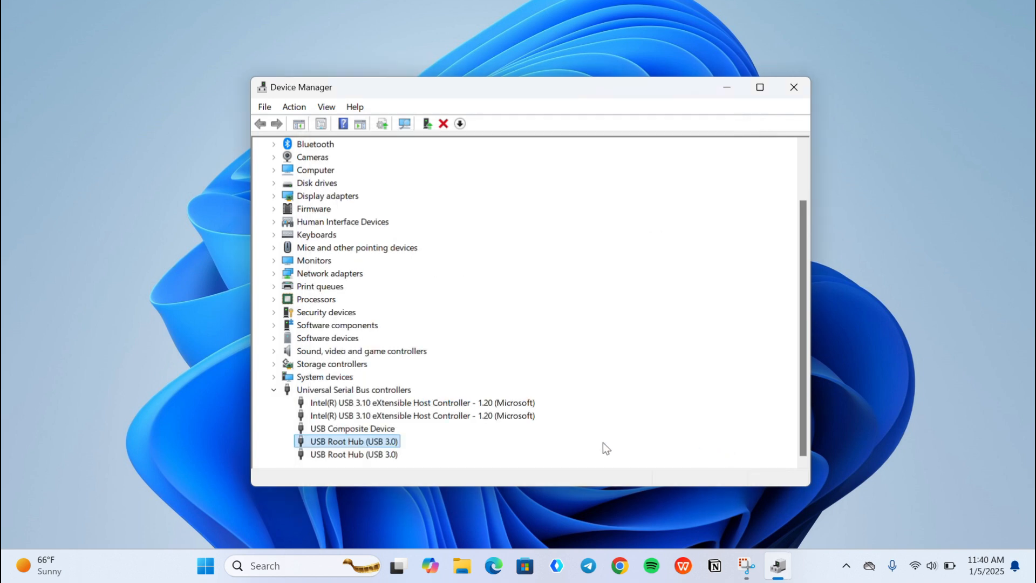
right_click(354, 454)
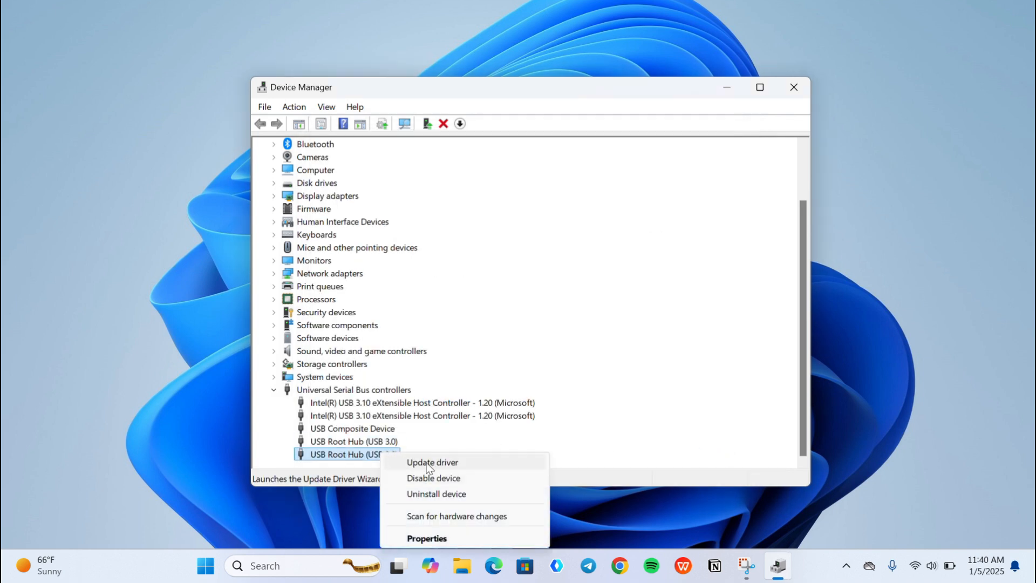
click(432, 462)
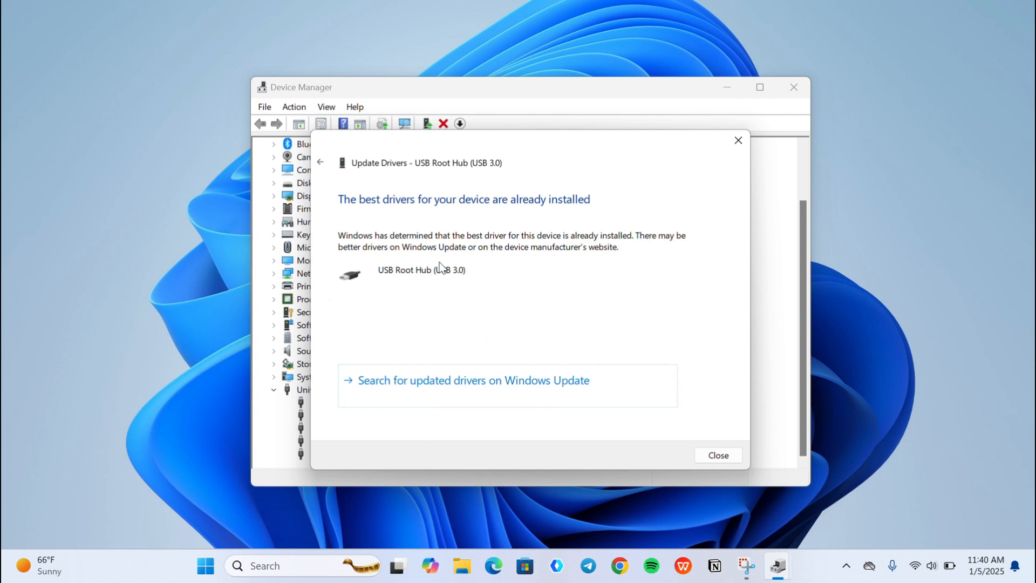
mouse_move(717, 456)
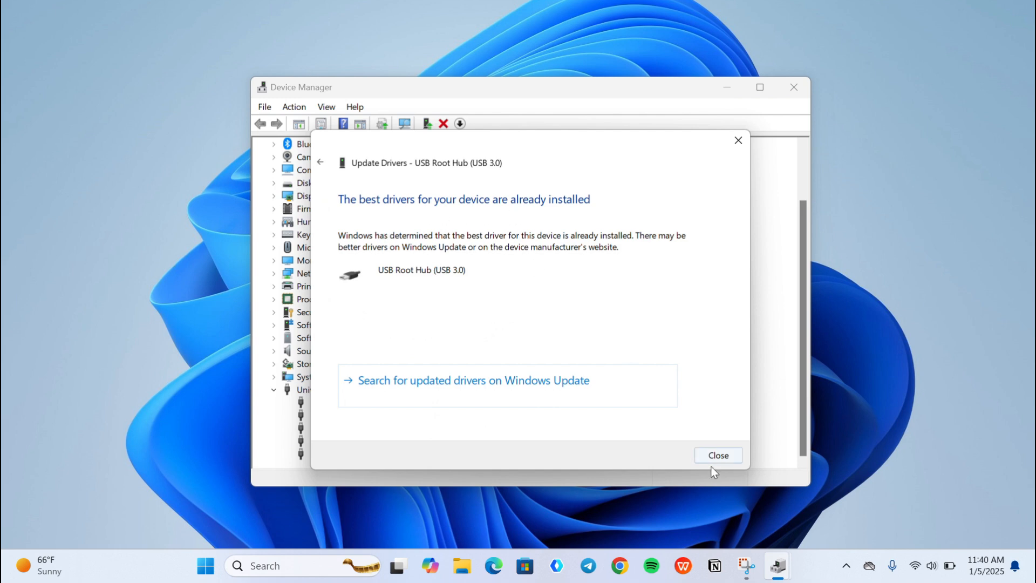
click(717, 454)
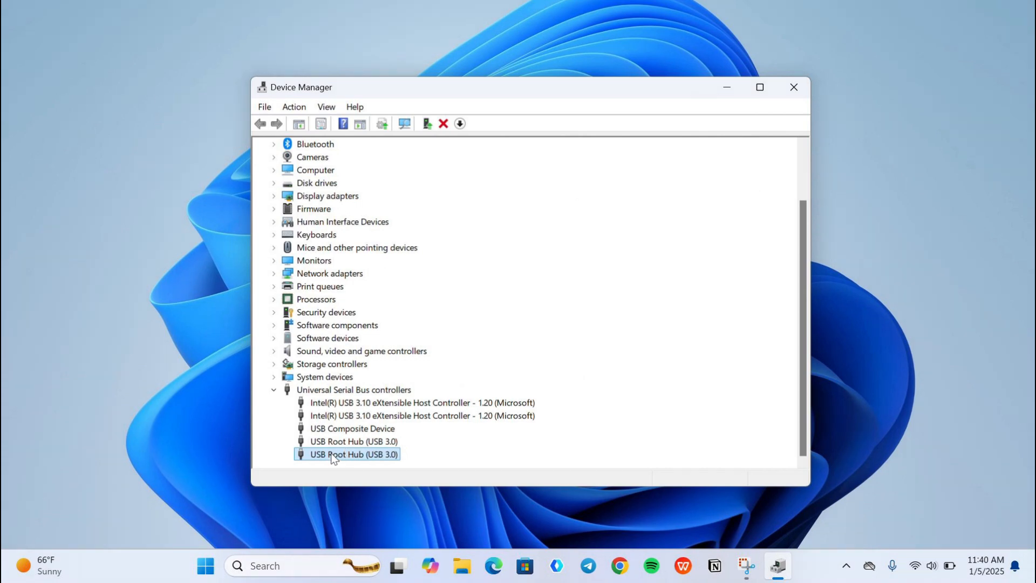
- Uninstall the first USB Root Hub (USB 3.0) and confirm the removal
right_click(353, 441)
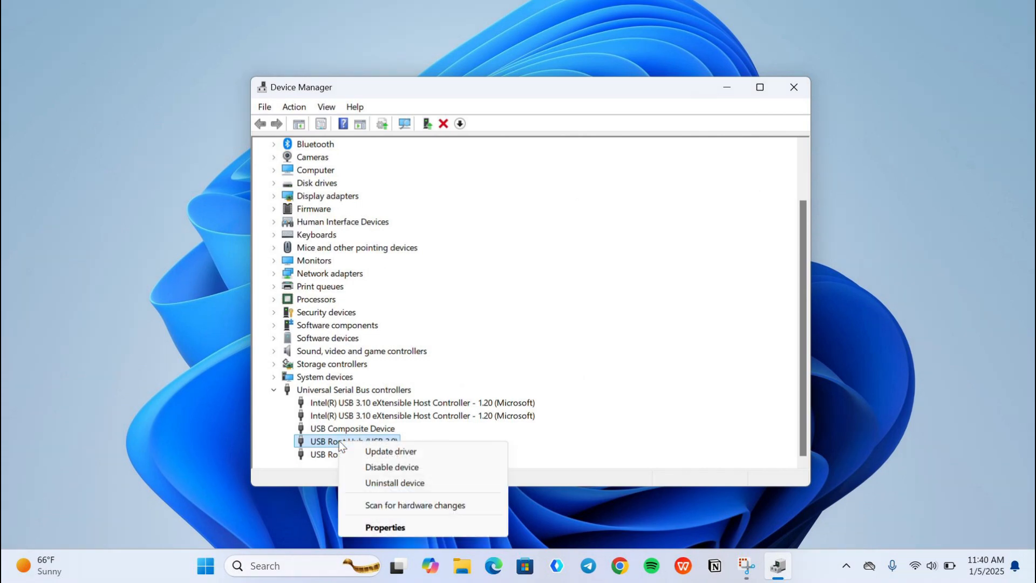
click(394, 483)
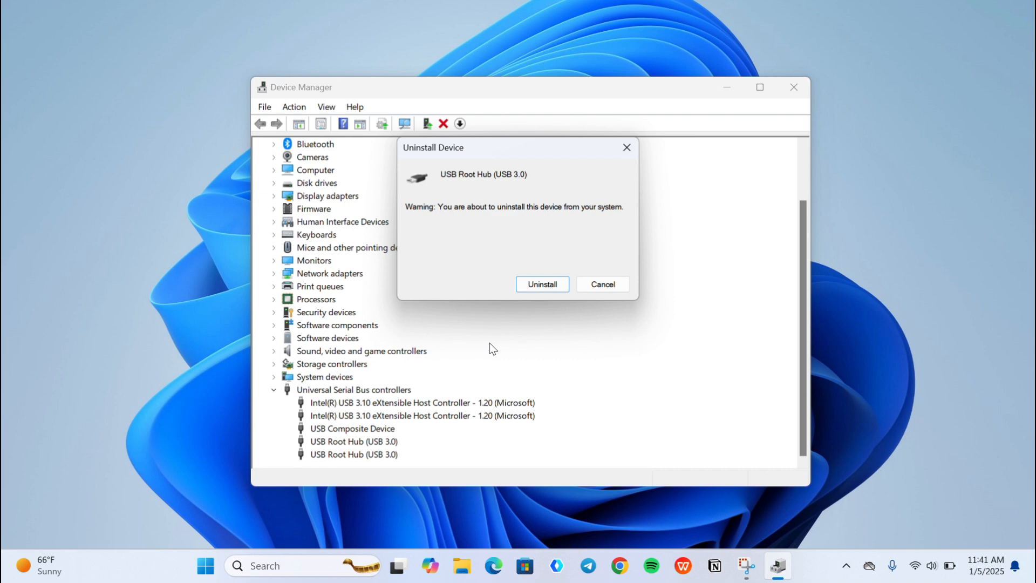
click(542, 283)
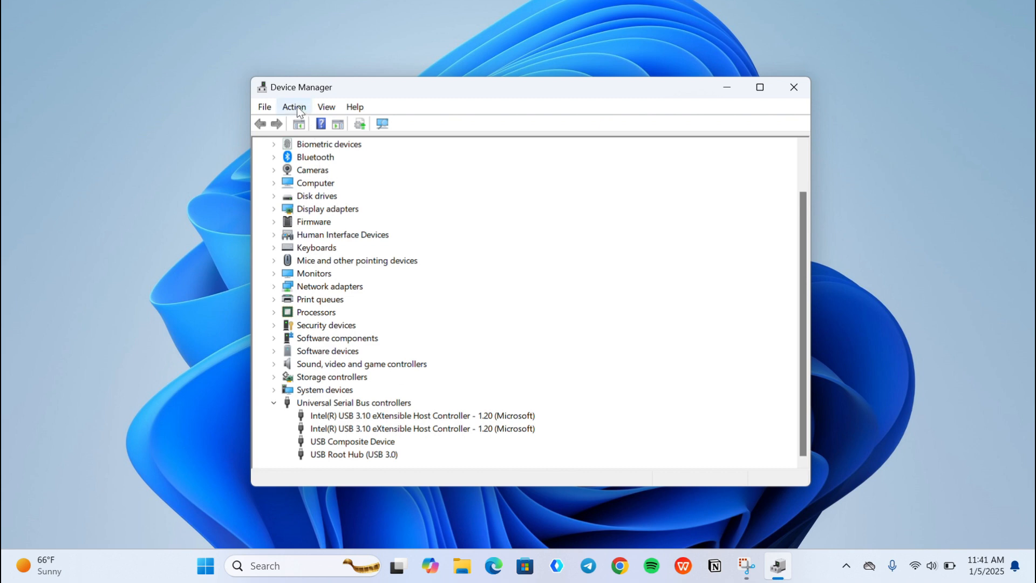
- Scan for hardware changes so the USB Root Hub reinstalls, then select it
click(294, 106)
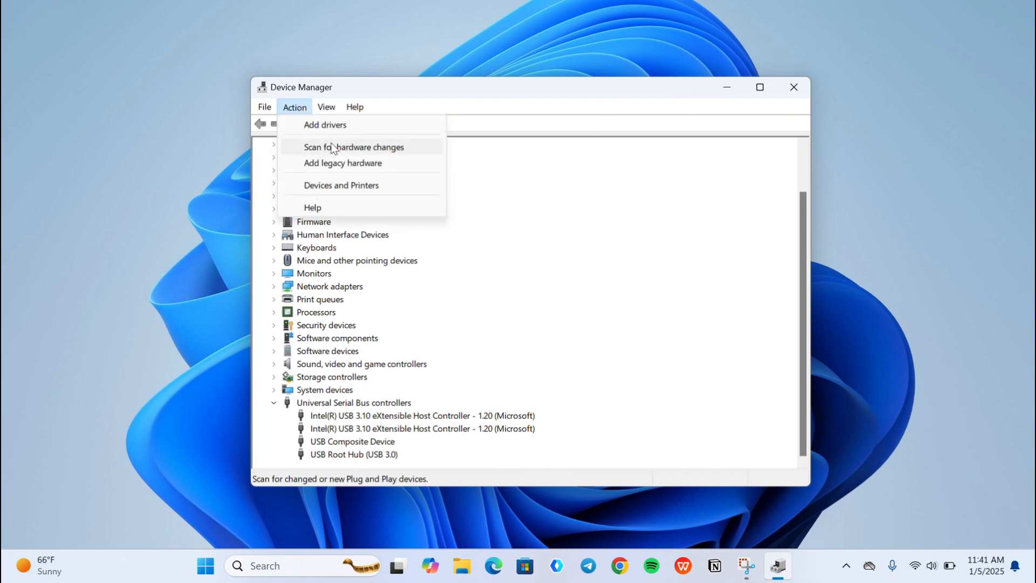
click(353, 146)
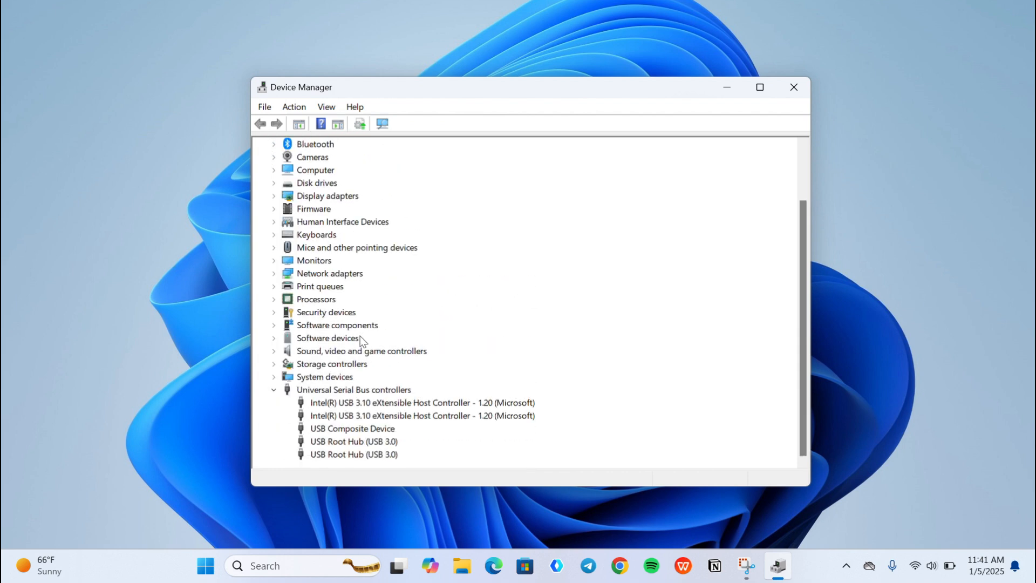
click(353, 441)
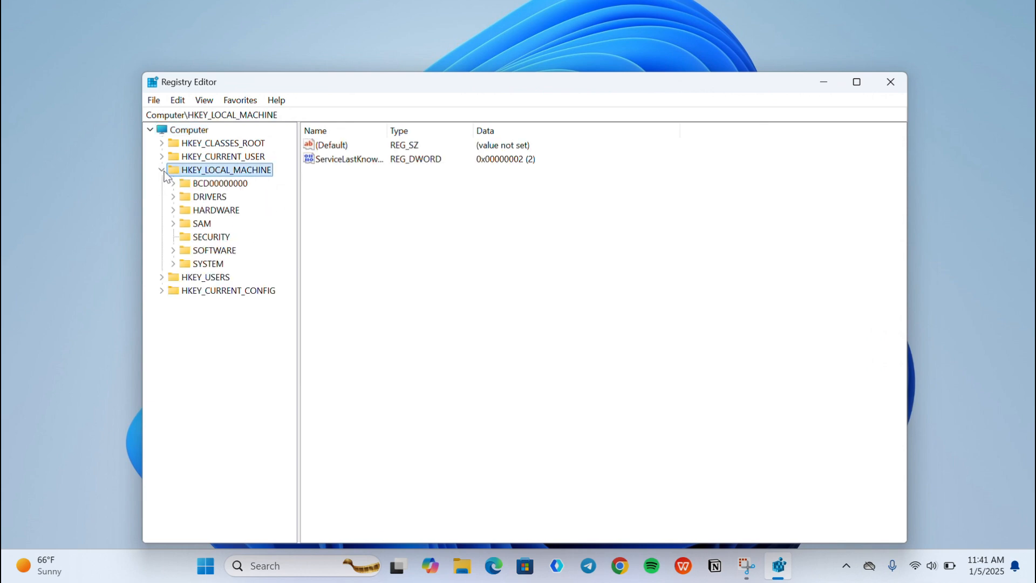
mouse_move(168, 267)
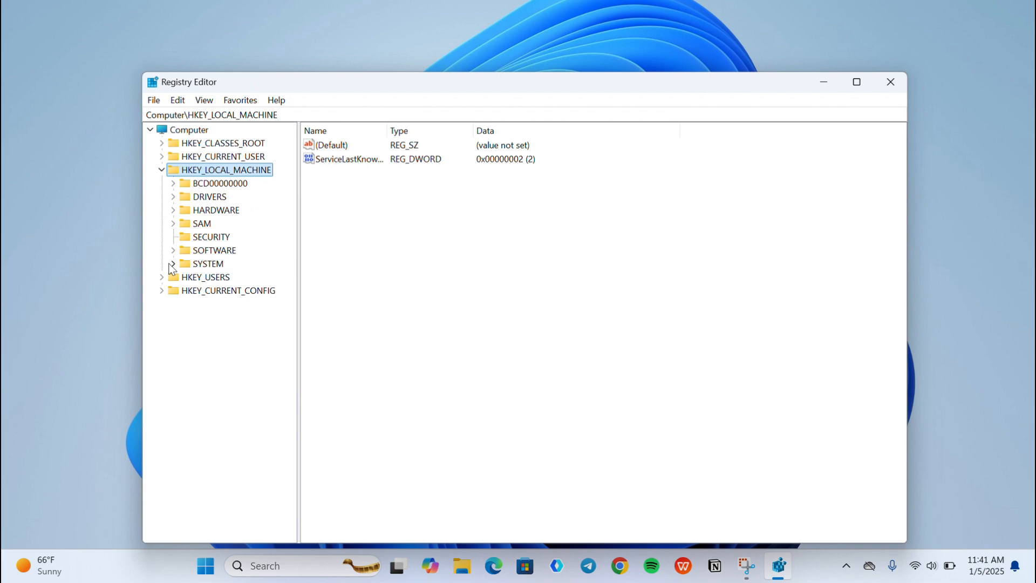
- Expand the SYSTEM key and scroll the Services list down to the USB entries
click(173, 263)
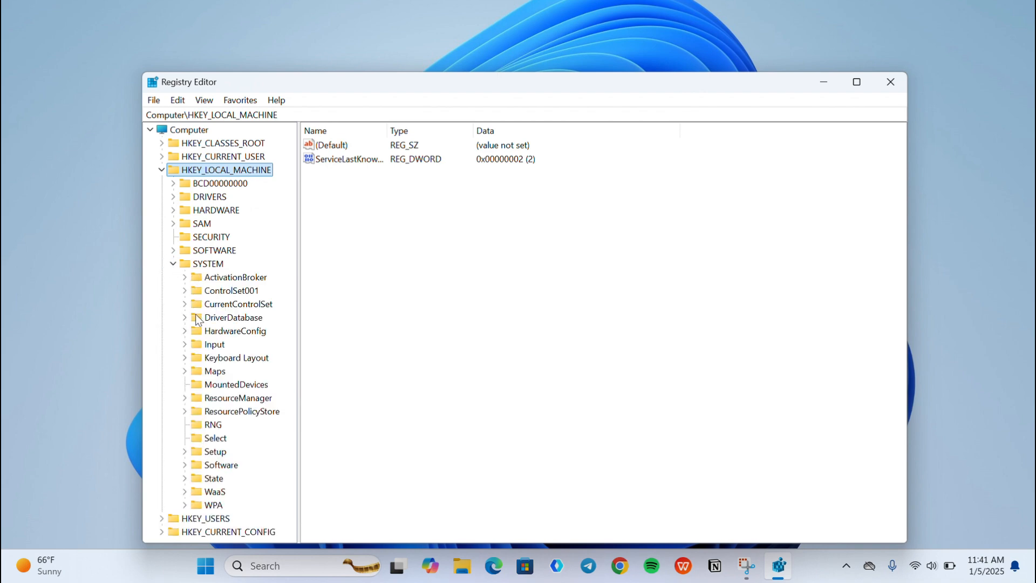
mouse_move(199, 311)
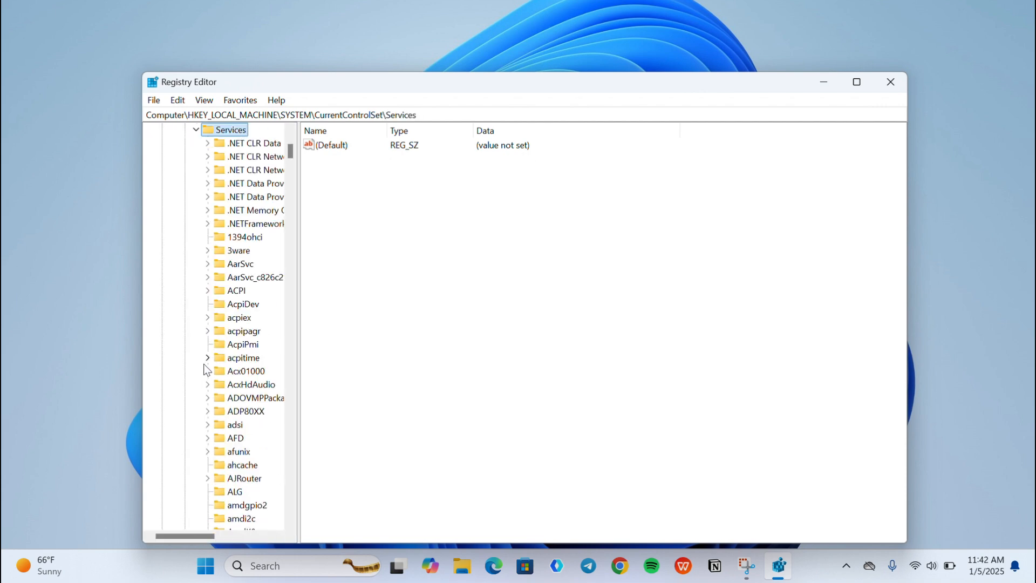
scroll(down, 3)
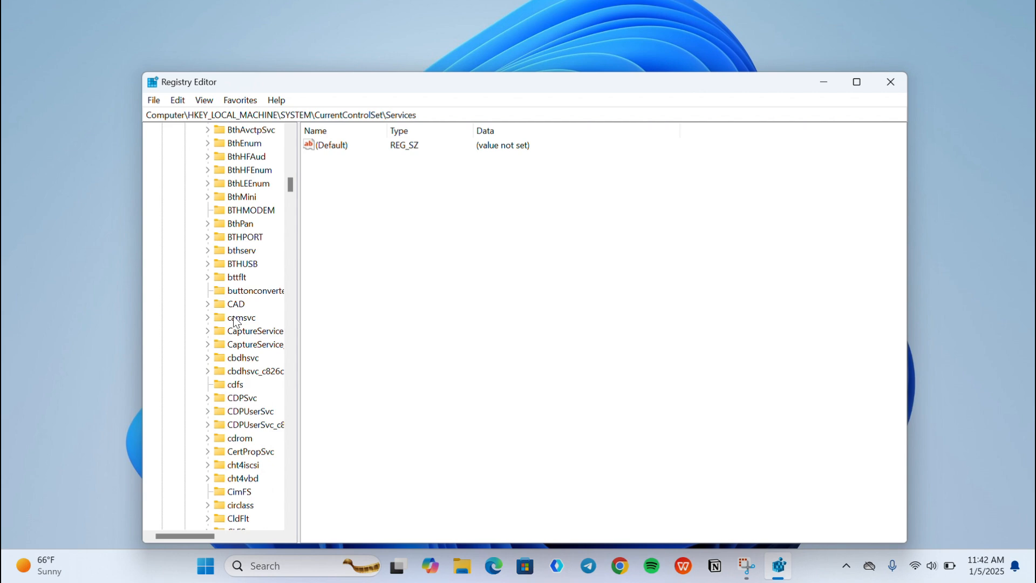
scroll(down, 3)
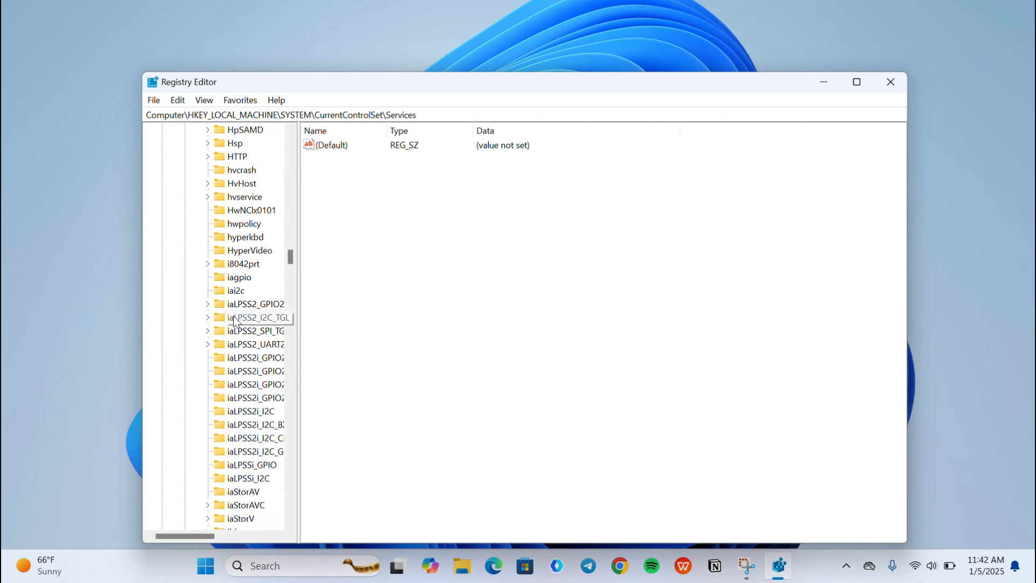
scroll(down, 3)
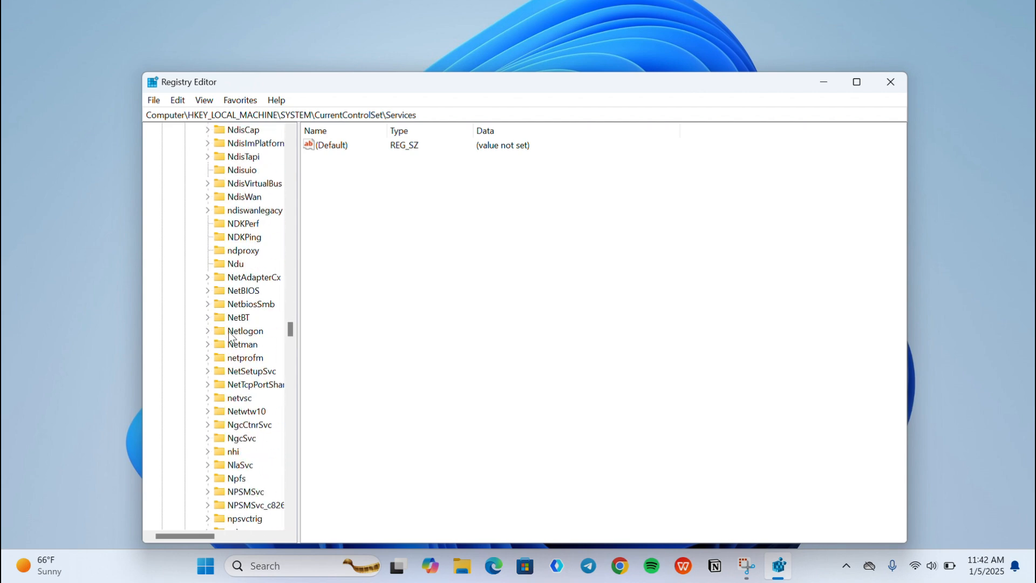
scroll(down, 3)
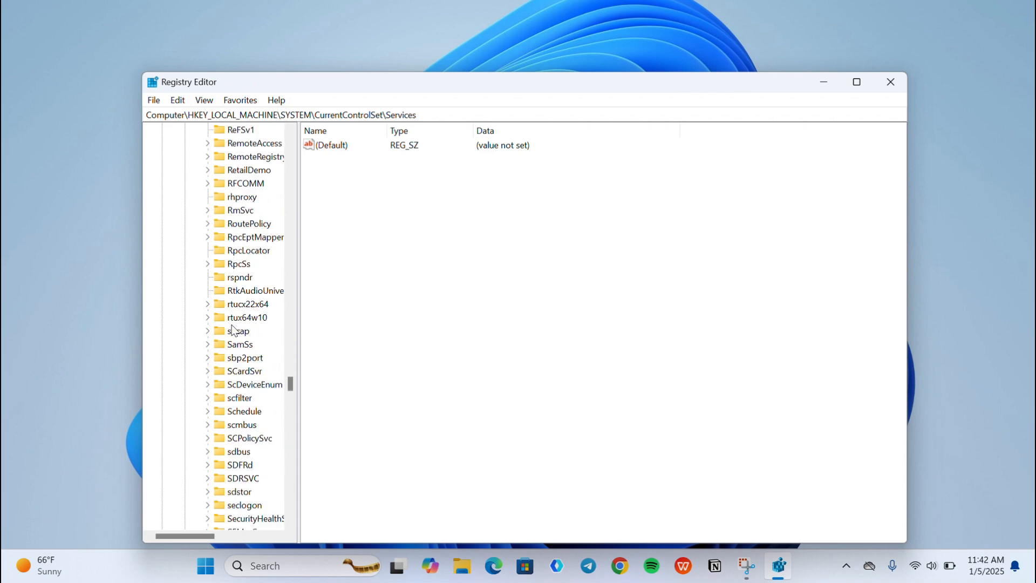
scroll(down, 3)
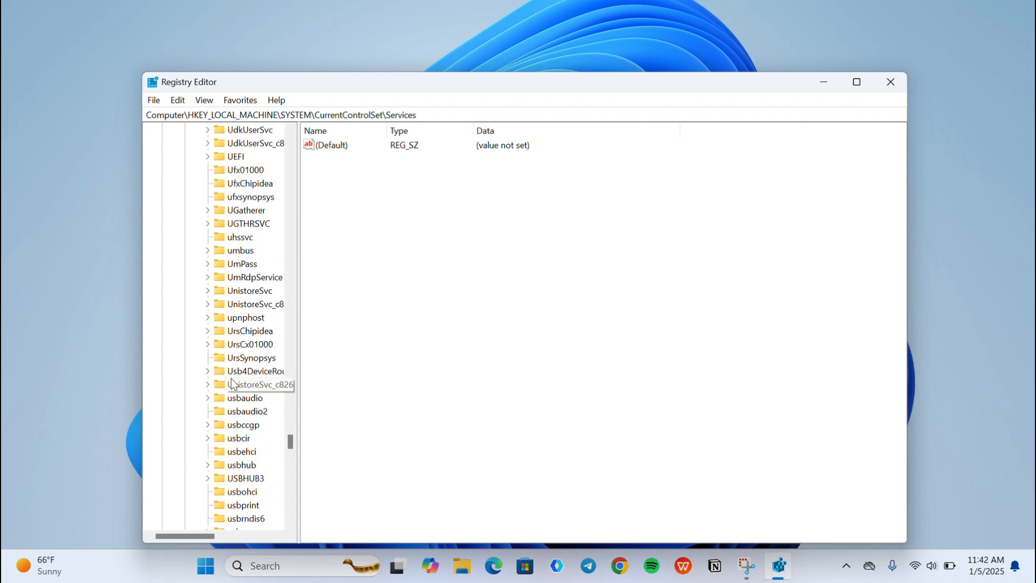
- Open USBSTOR's Start value, keep its data at 3, and close Registry Editor
click(246, 505)
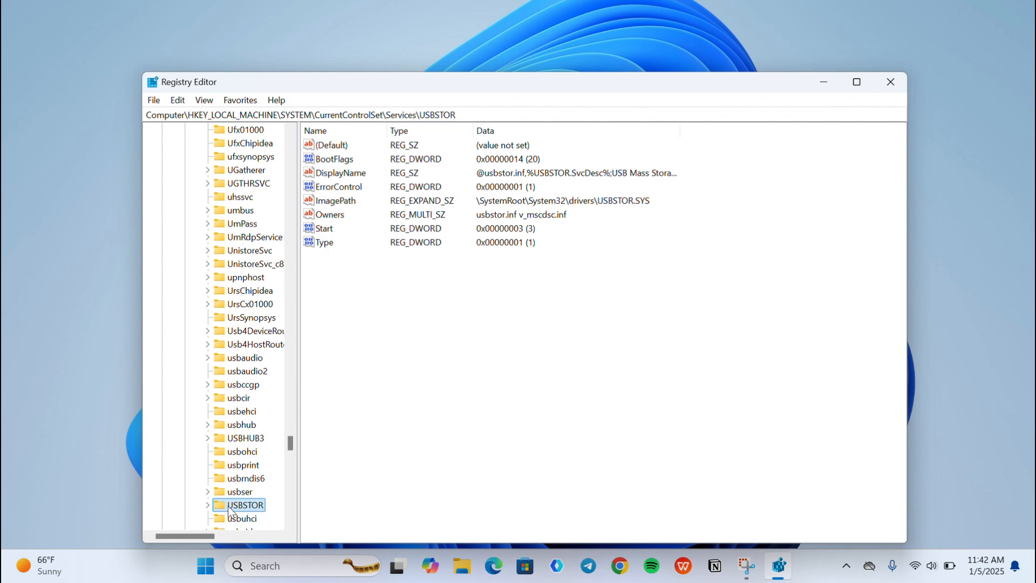
scroll(down, 3)
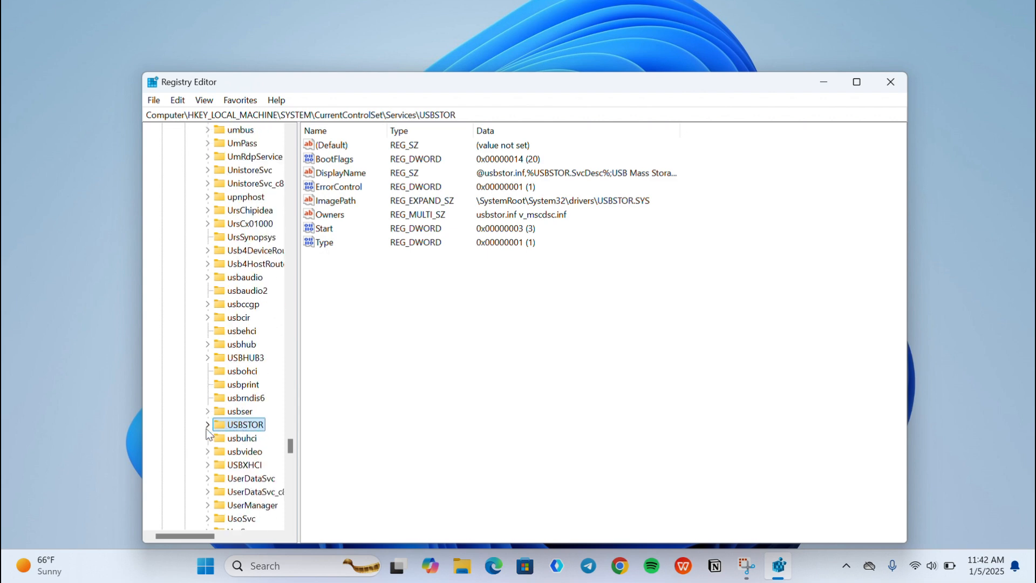
mouse_move(324, 227)
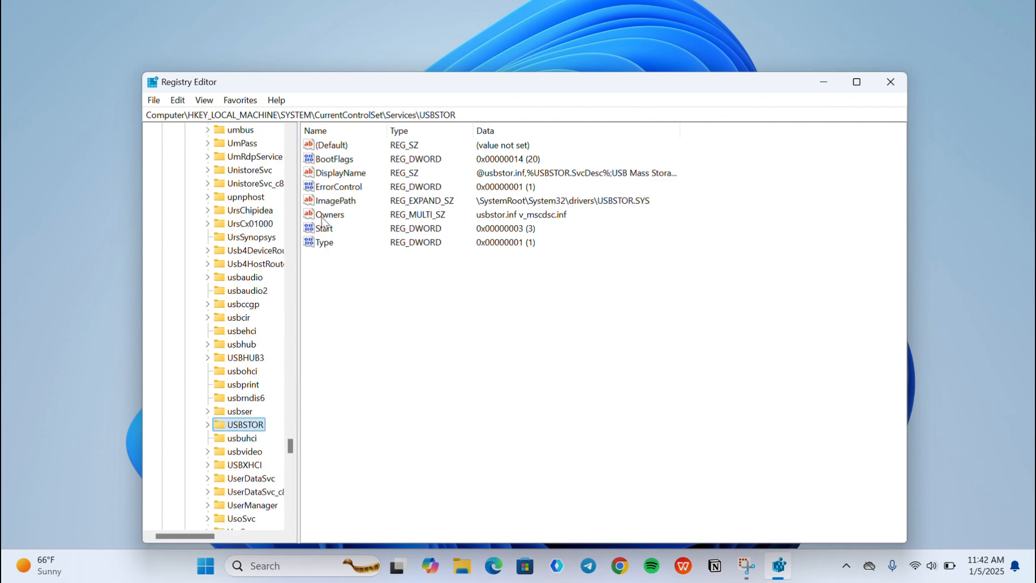
double_click(323, 228)
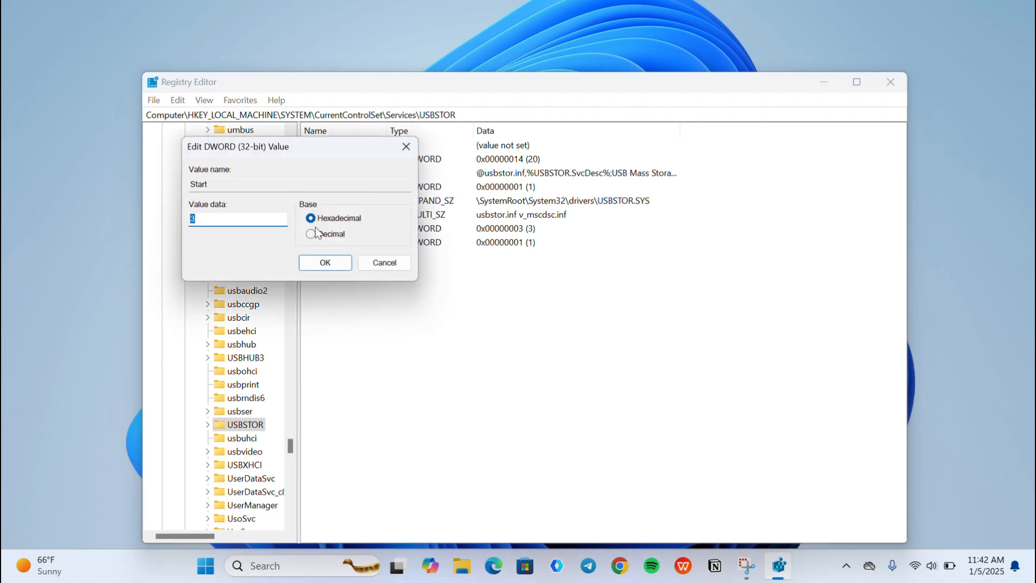
mouse_move(187, 220)
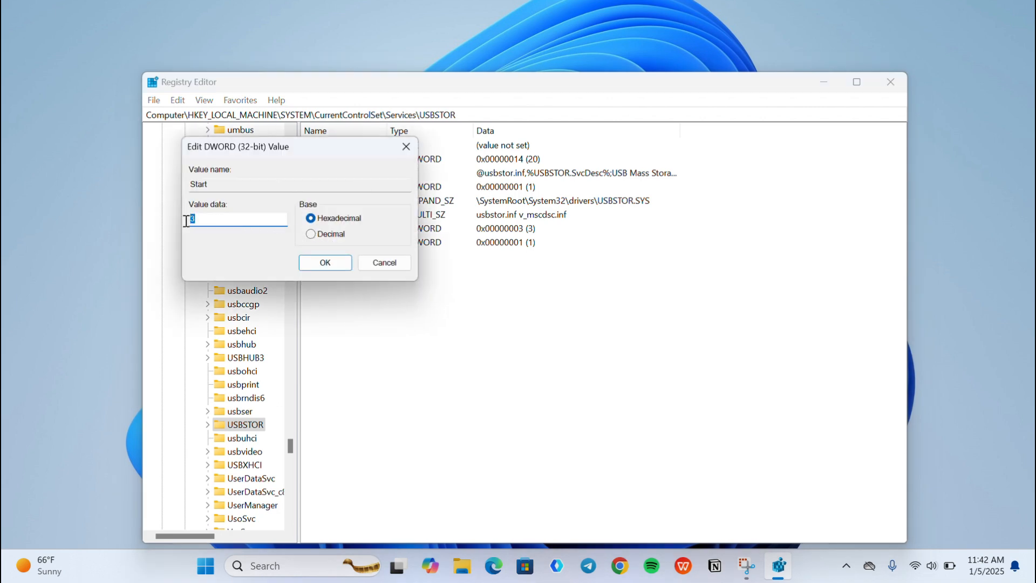
click(324, 262)
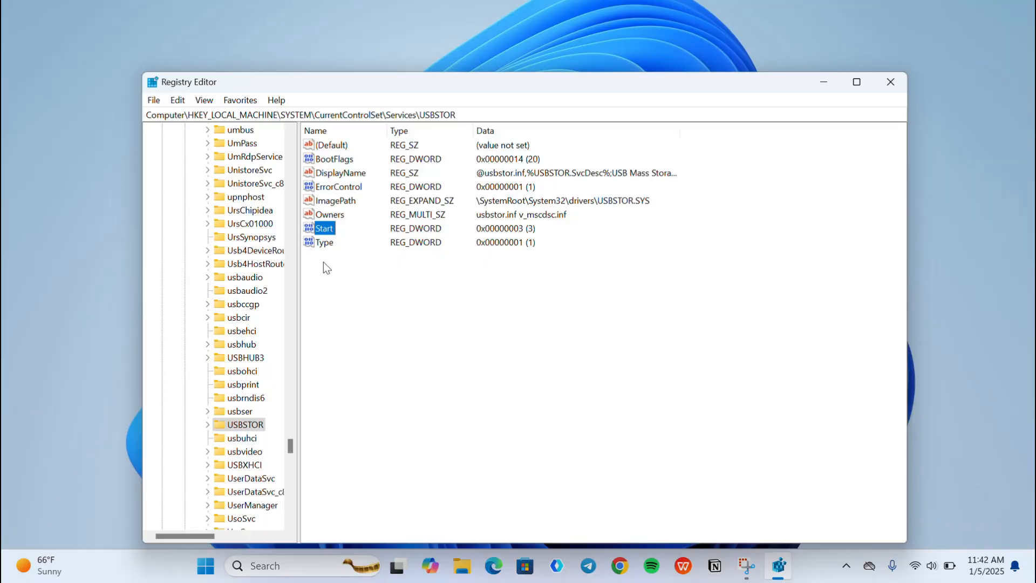
click(890, 82)
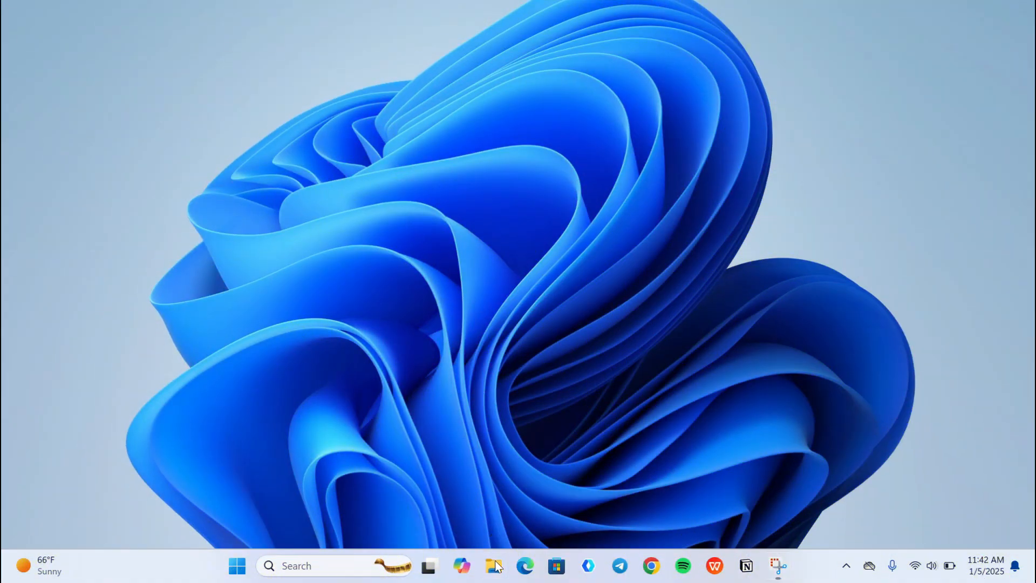
- Browse from This PC through Windows (C:) and Windows into the INF folder
click(493, 565)
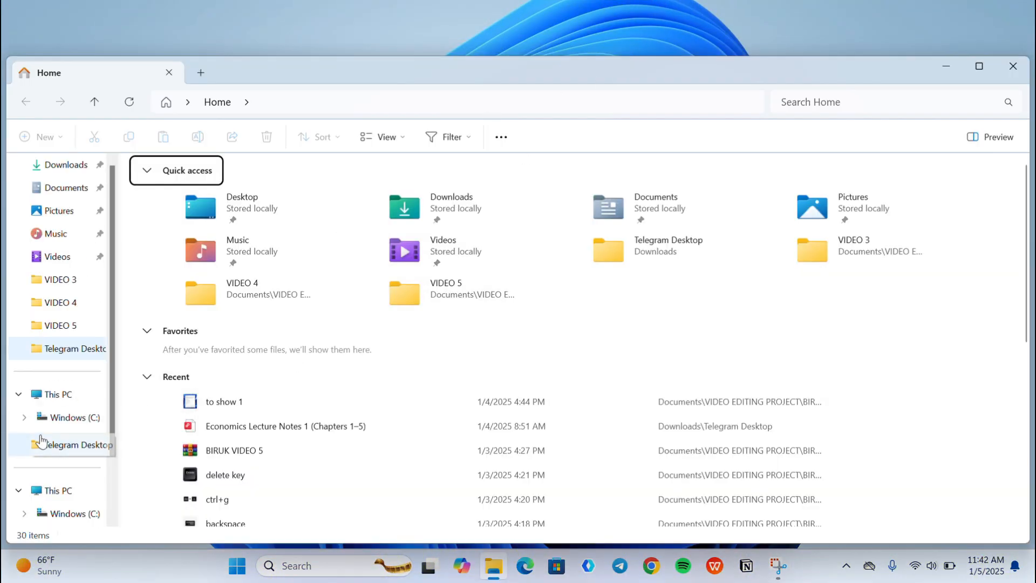
click(58, 394)
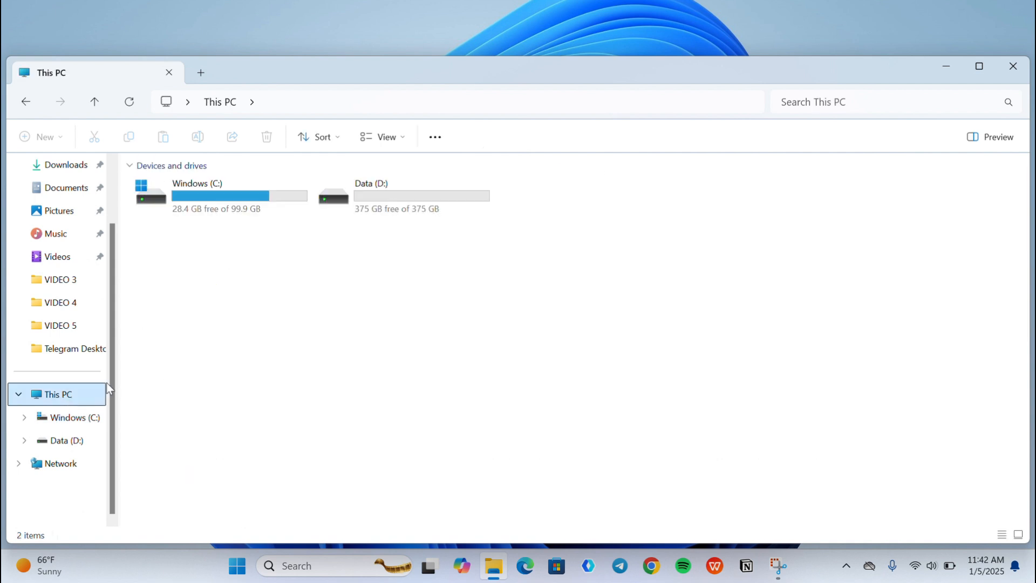
double_click(196, 195)
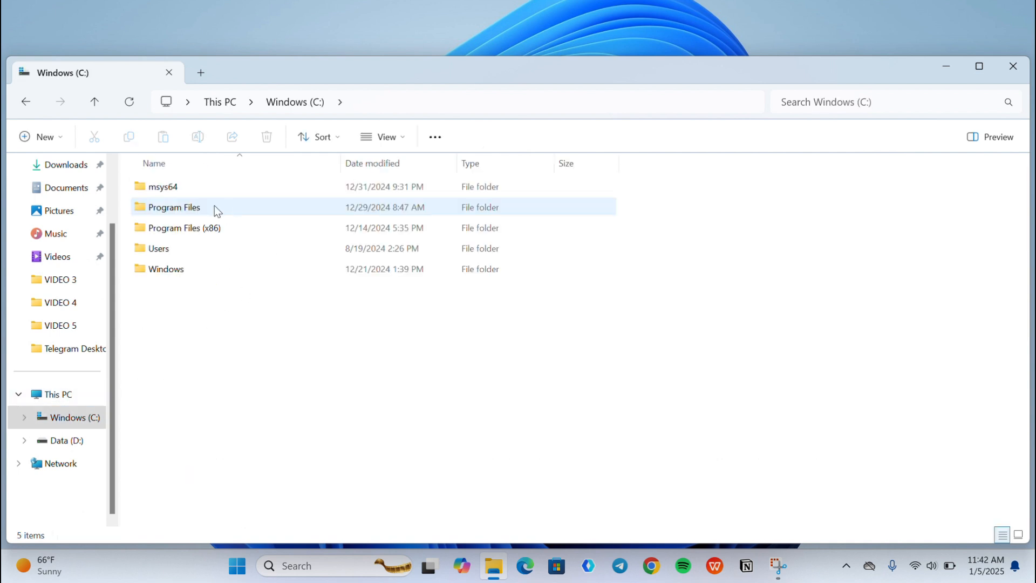
double_click(166, 269)
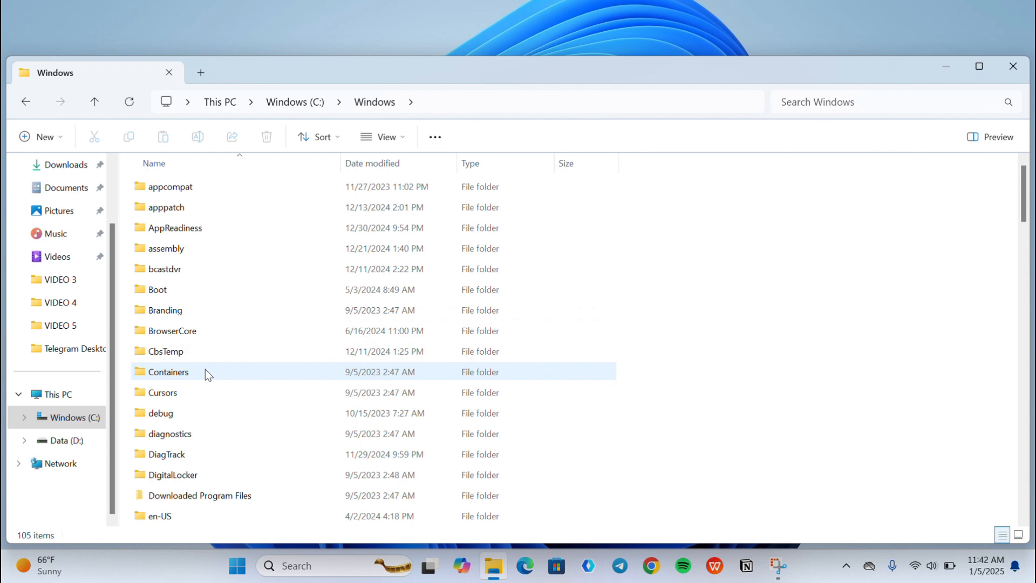
scroll(down, 3)
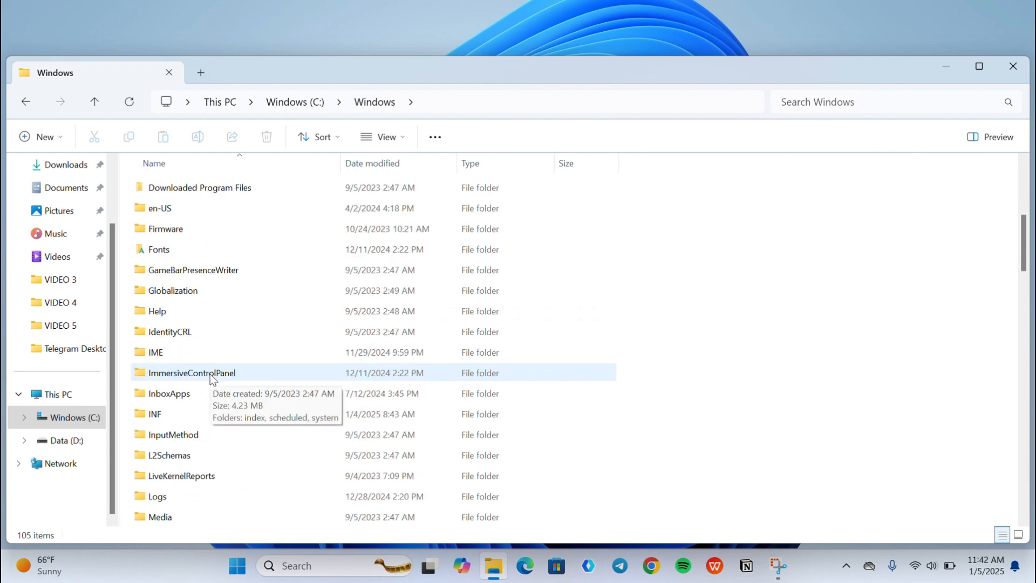
double_click(155, 414)
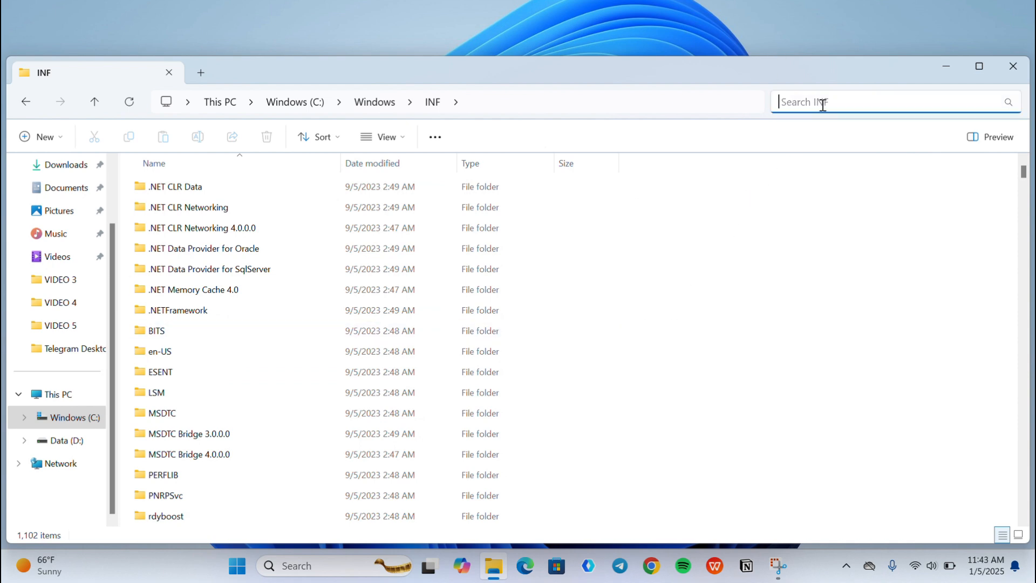
- Search INF for 'wpdmt', install wpdmtp from its context menu, and dismiss the success message
text(w)
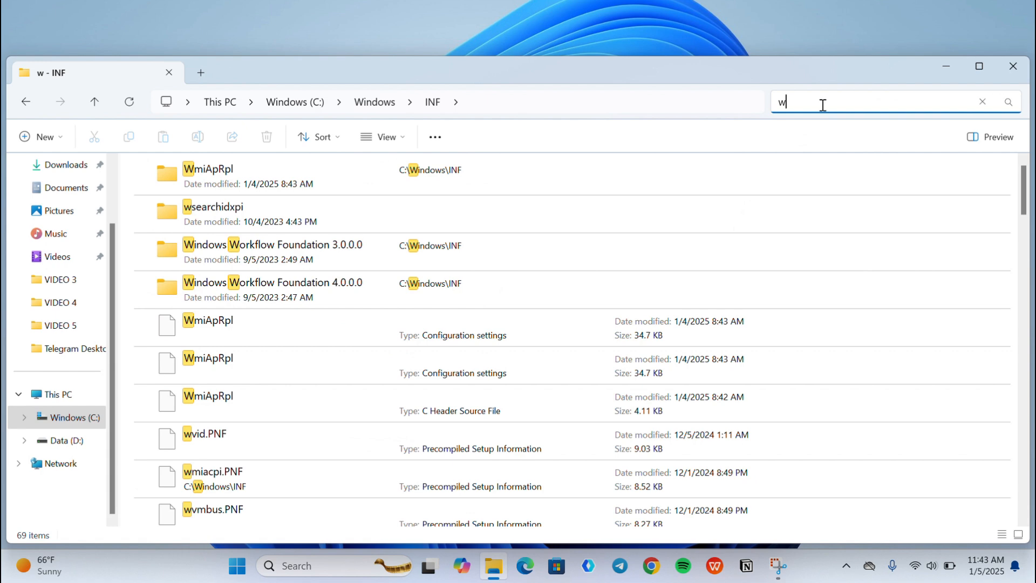
text(pdmt)
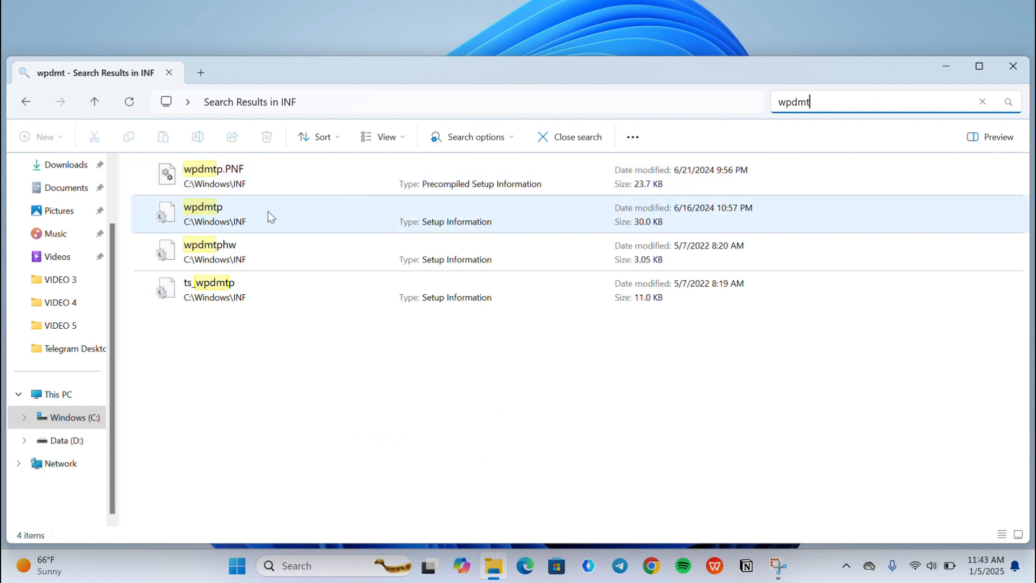
click(298, 214)
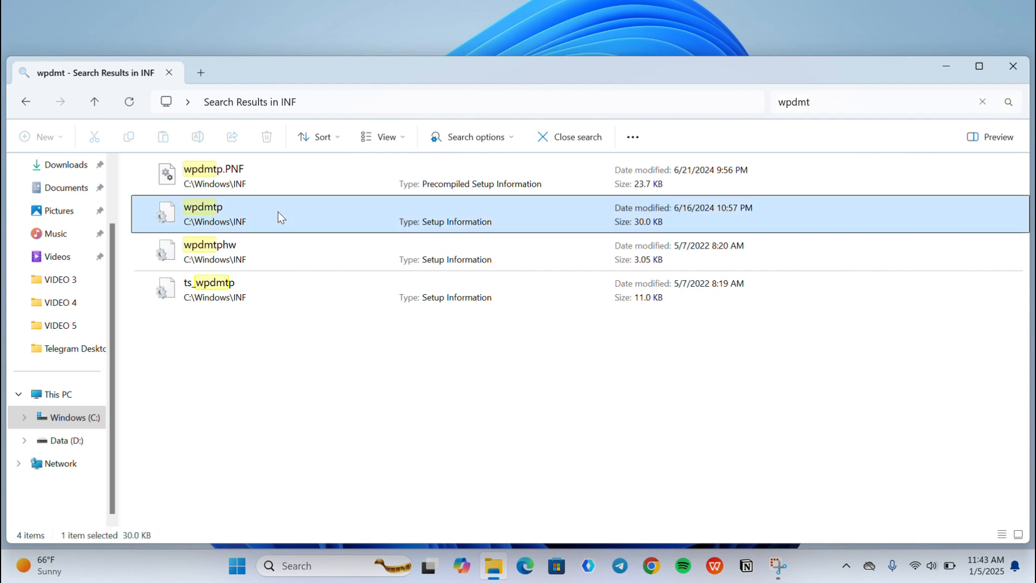
right_click(203, 214)
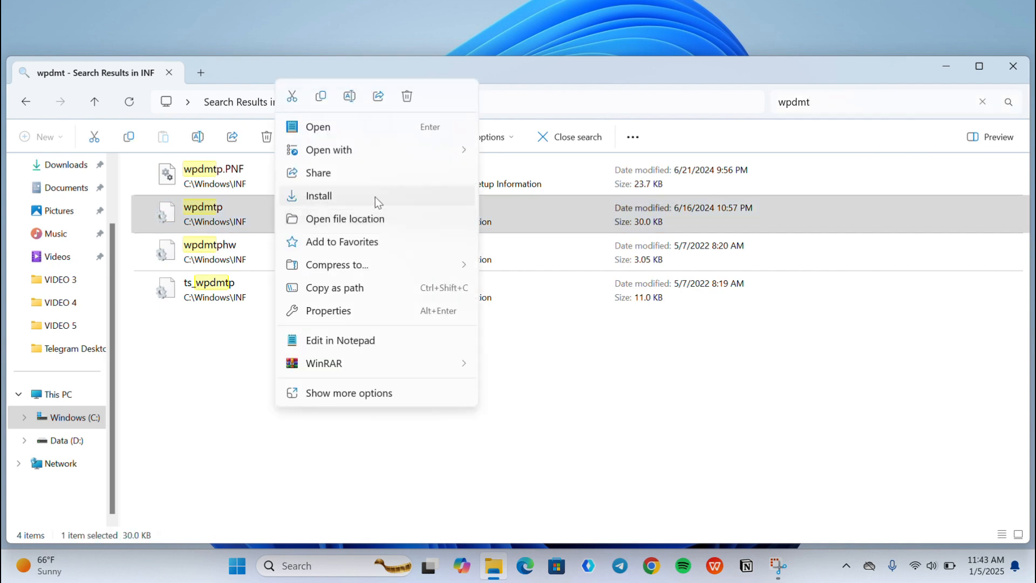
mouse_move(352, 198)
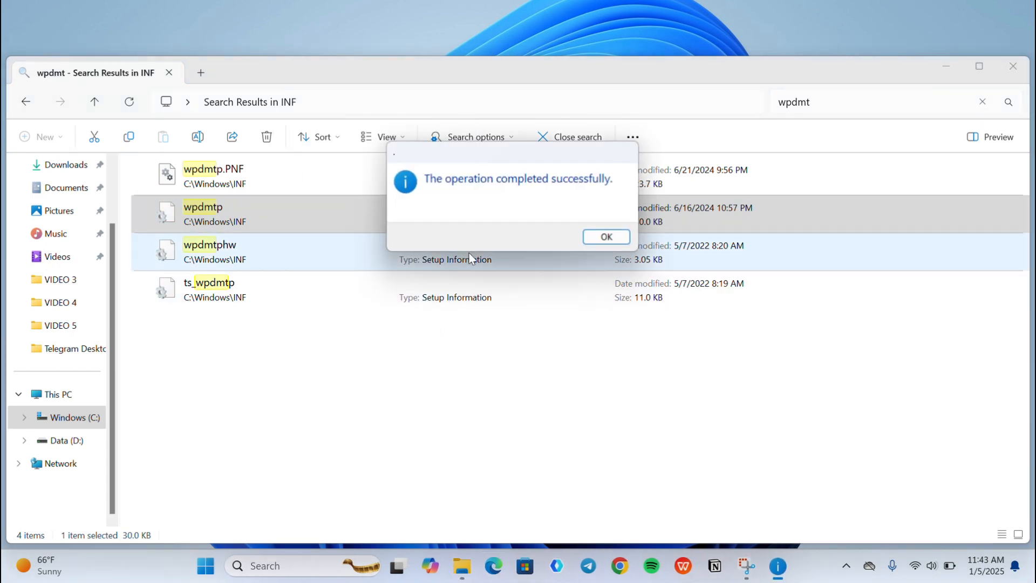
click(604, 236)
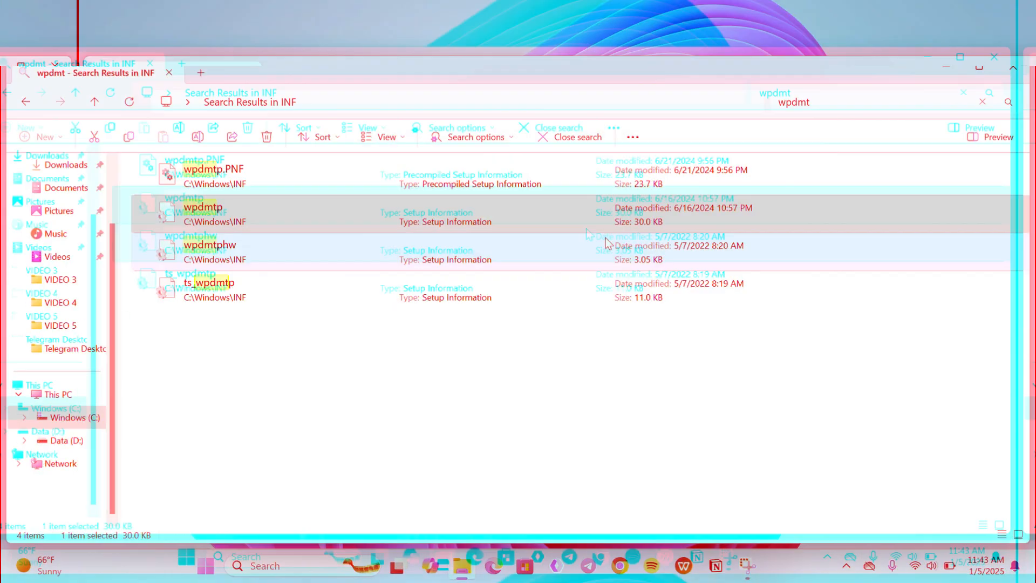
- Close File Explorer and click on the desktop
click(993, 57)
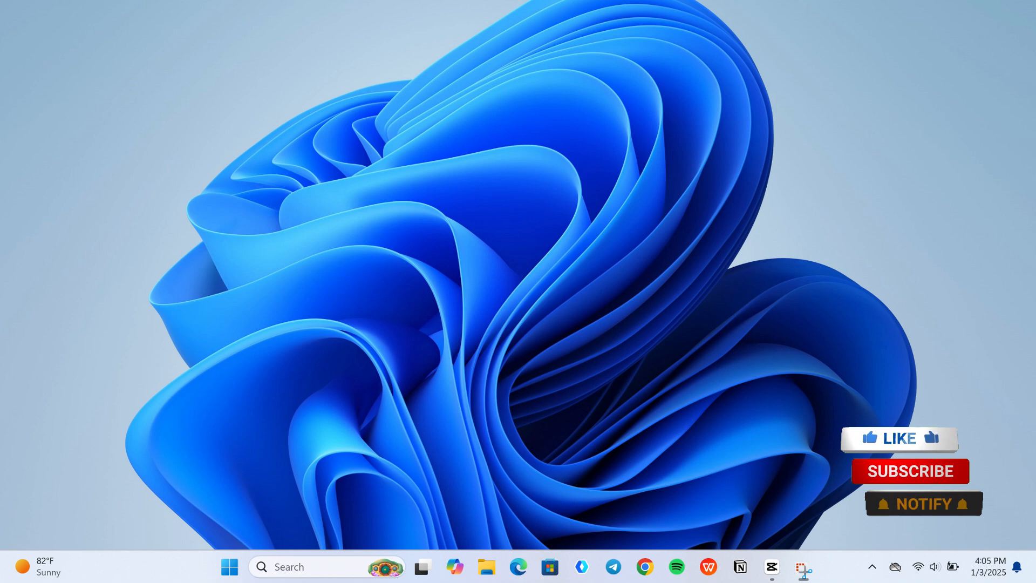
click(898, 437)
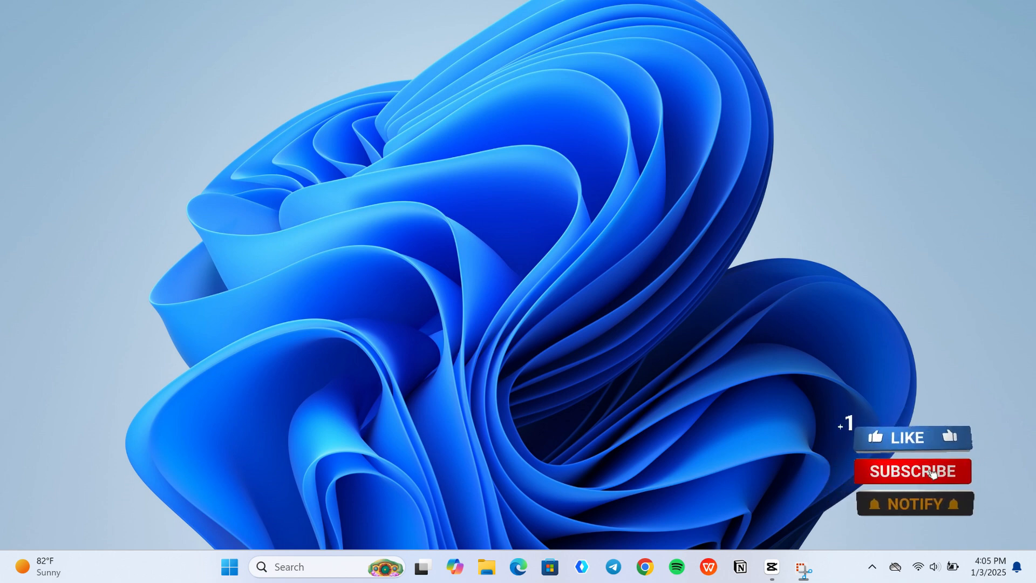